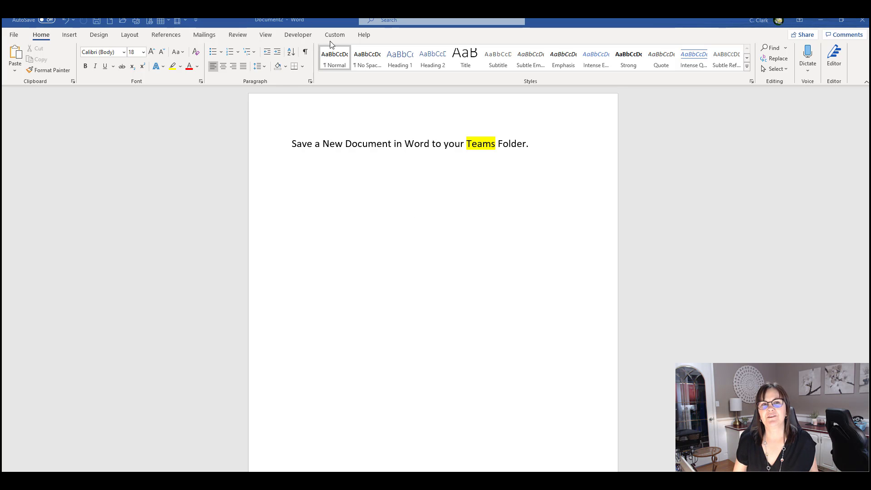
{"action": "mouse_move", "coordinate": [278, 31]}
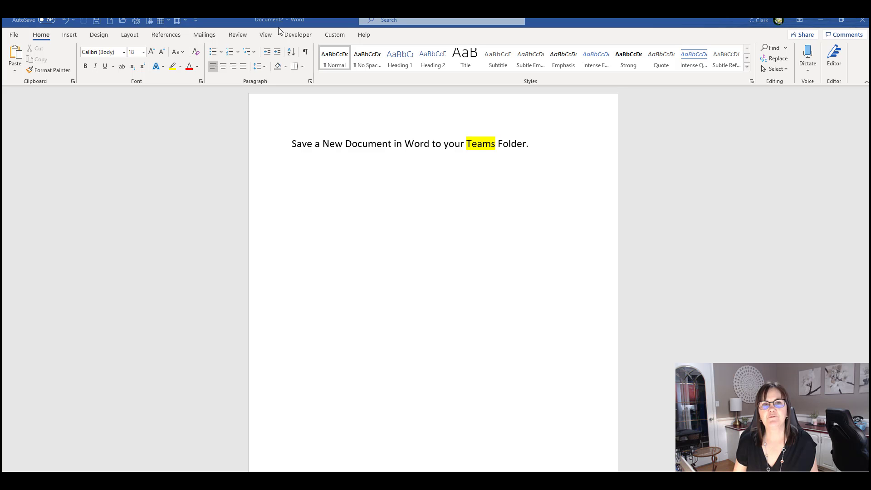
{"action": "mouse_move", "coordinate": [303, 26]}
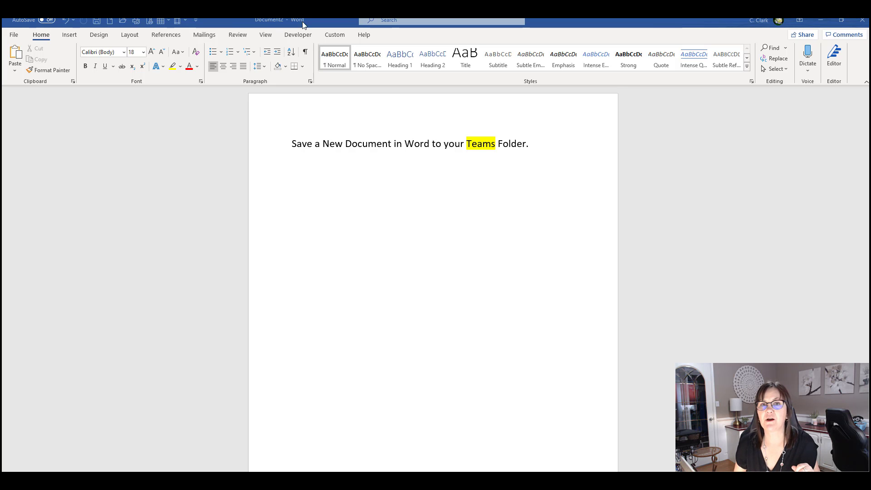
{"action": "mouse_move", "coordinate": [360, 40]}
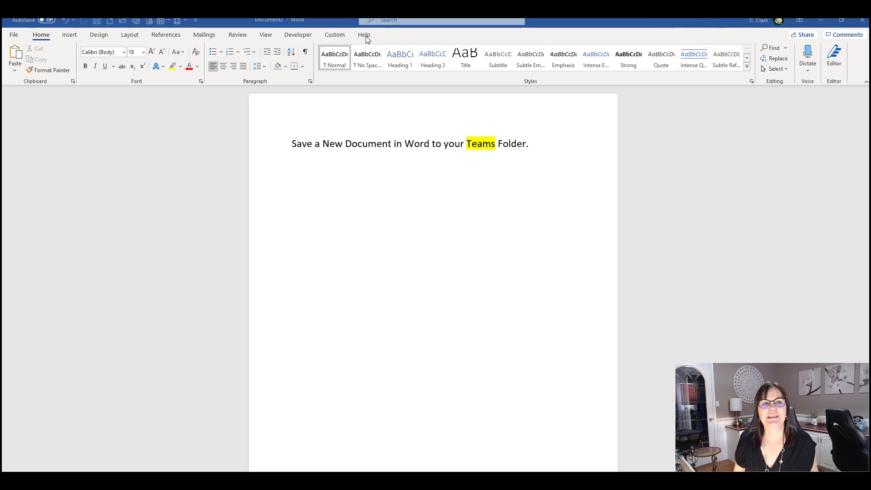
{"action": "mouse_move", "coordinate": [102, 68]}
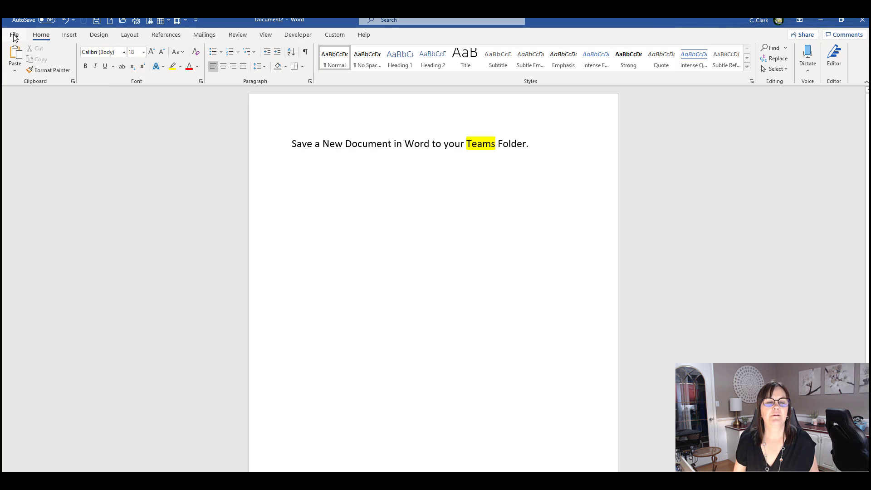
- Reach Word's Save As page listing OneDrive, Sites and This PC locations
{"action": "left_click", "coordinate": [13, 35]}
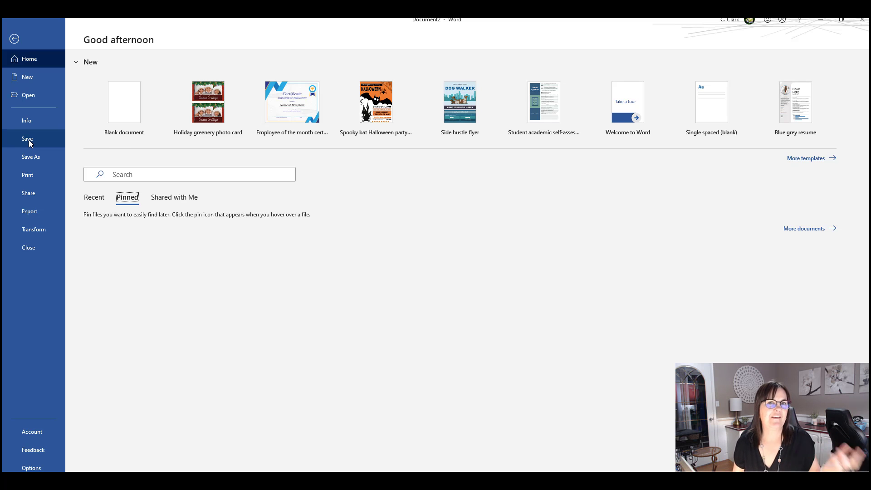
{"action": "mouse_move", "coordinate": [31, 158]}
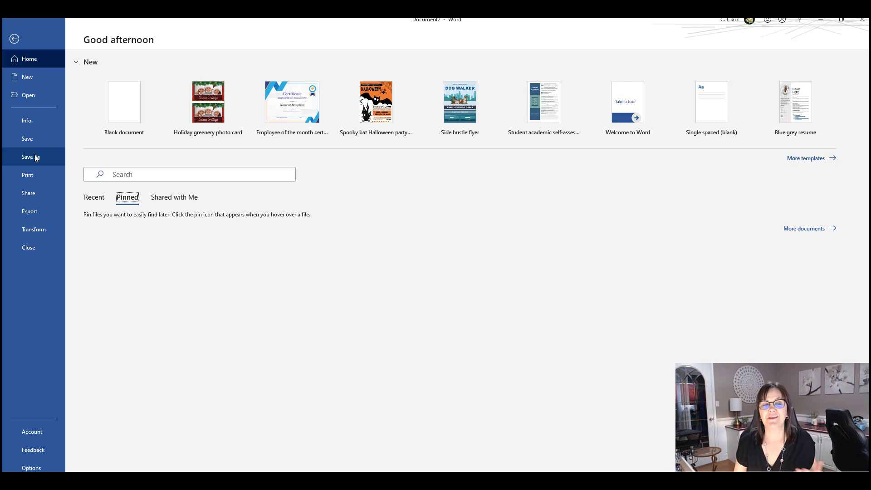
{"action": "left_click", "coordinate": [31, 157]}
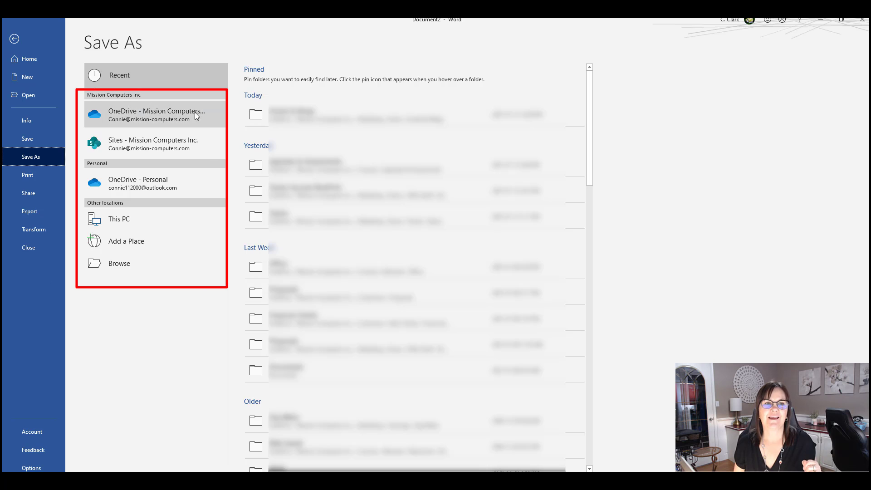
{"action": "mouse_move", "coordinate": [211, 121]}
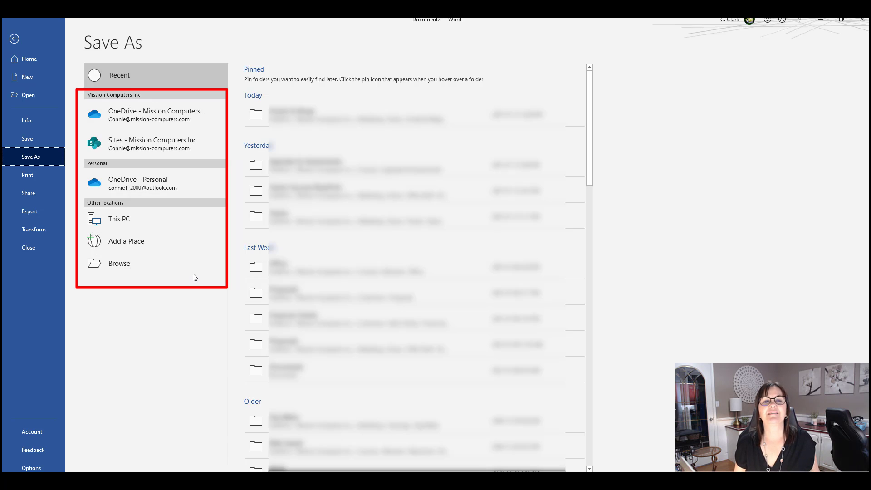
{"action": "mouse_move", "coordinate": [117, 263]}
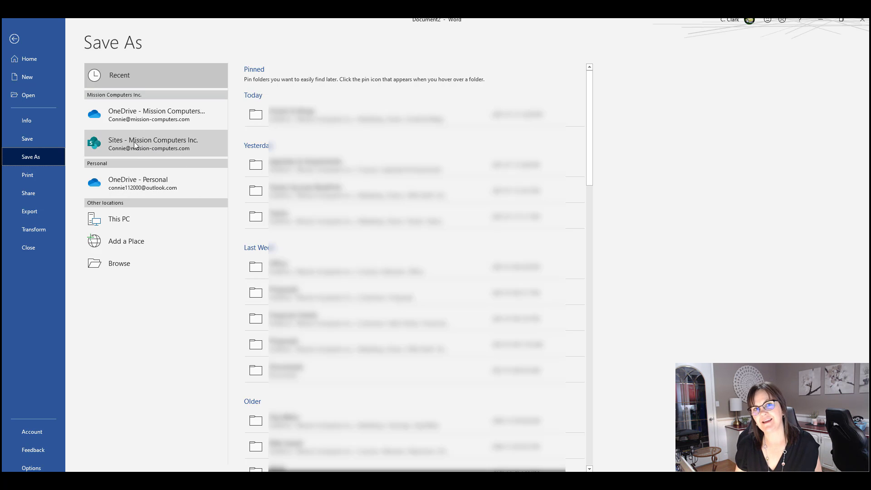
- Choose Sites - Mission Computers Inc. to list frequent and followed SharePoint sites
{"action": "left_click", "coordinate": [152, 144]}
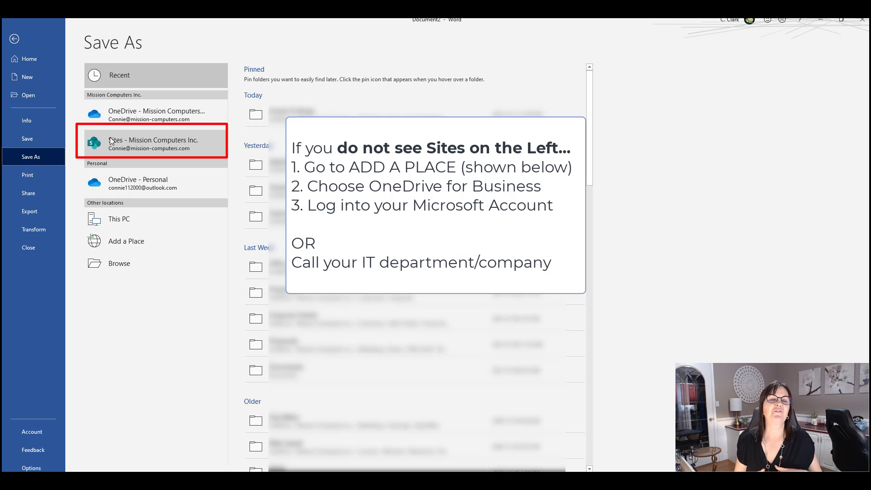
{"action": "mouse_move", "coordinate": [199, 148]}
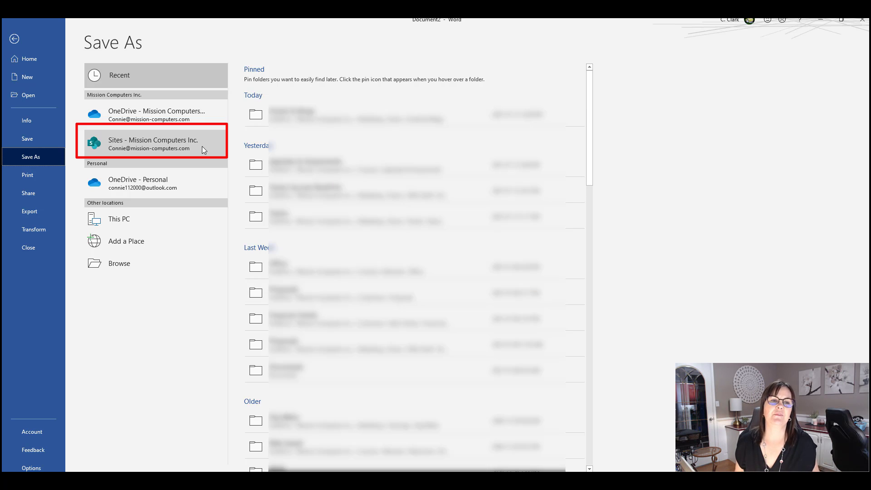
{"action": "left_click", "coordinate": [155, 143]}
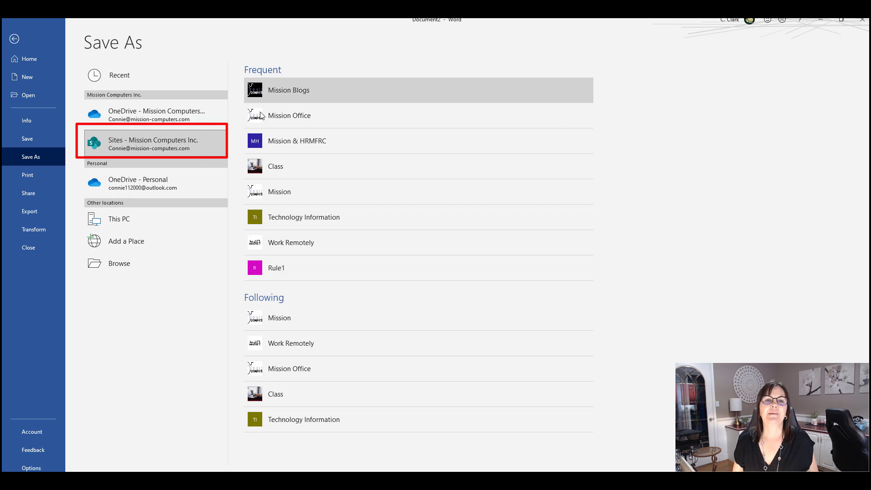
{"action": "mouse_move", "coordinate": [358, 115]}
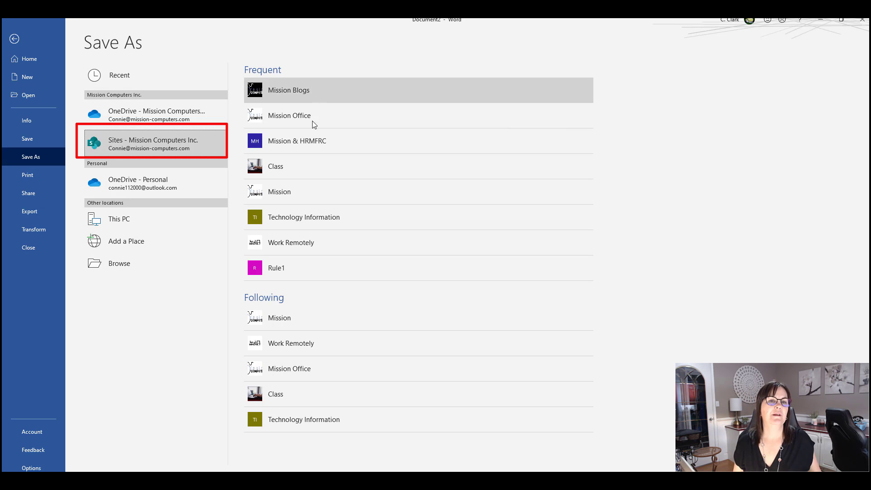
{"action": "mouse_move", "coordinate": [327, 217]}
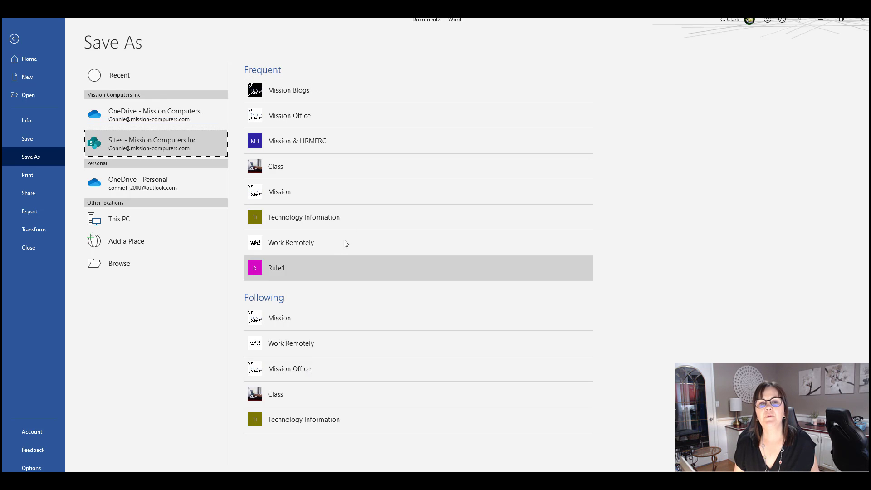
{"action": "mouse_move", "coordinate": [347, 172]}
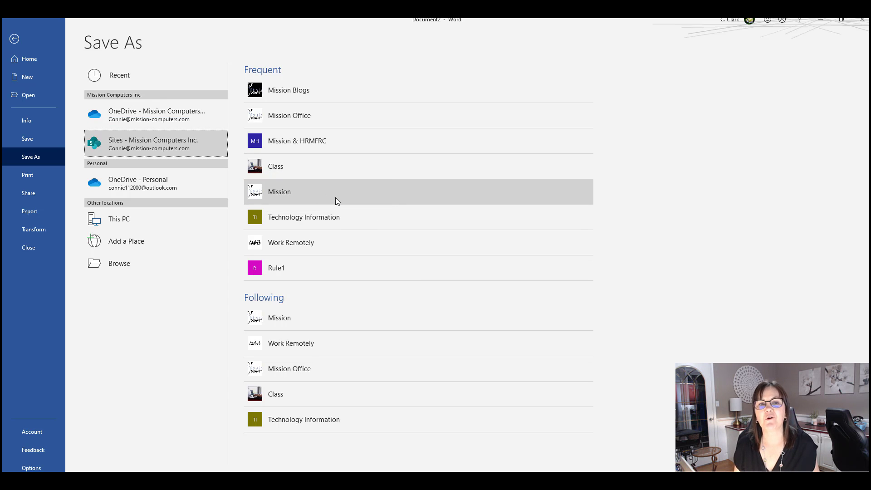
- Navigate into the Mission site's Shared Documents > Training folder as the save destination
{"action": "left_click", "coordinate": [279, 191]}
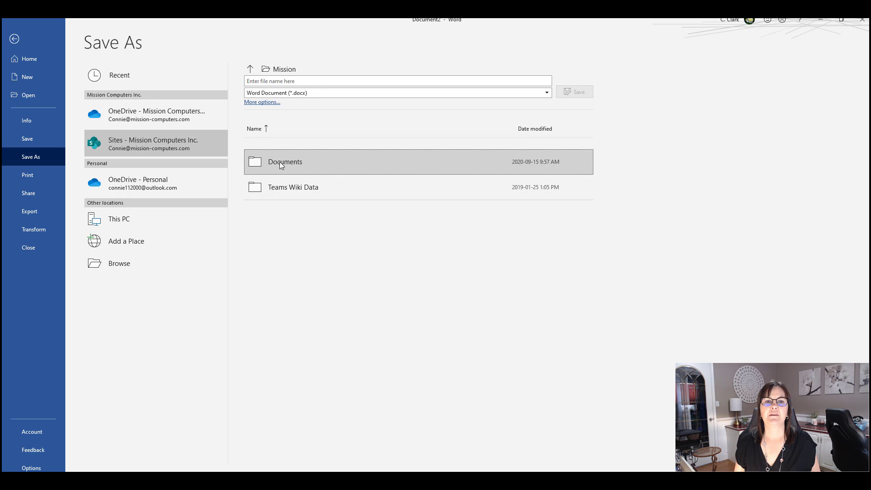
{"action": "double_click", "coordinate": [285, 162]}
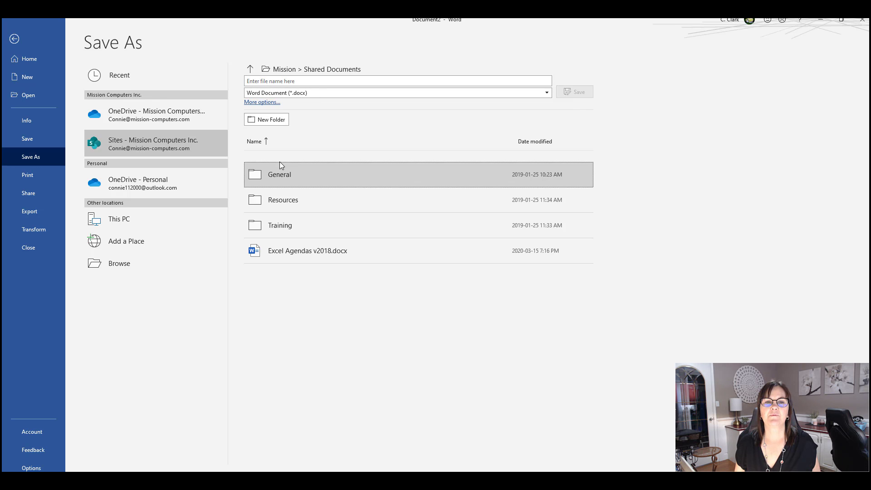
{"action": "mouse_move", "coordinate": [303, 179]}
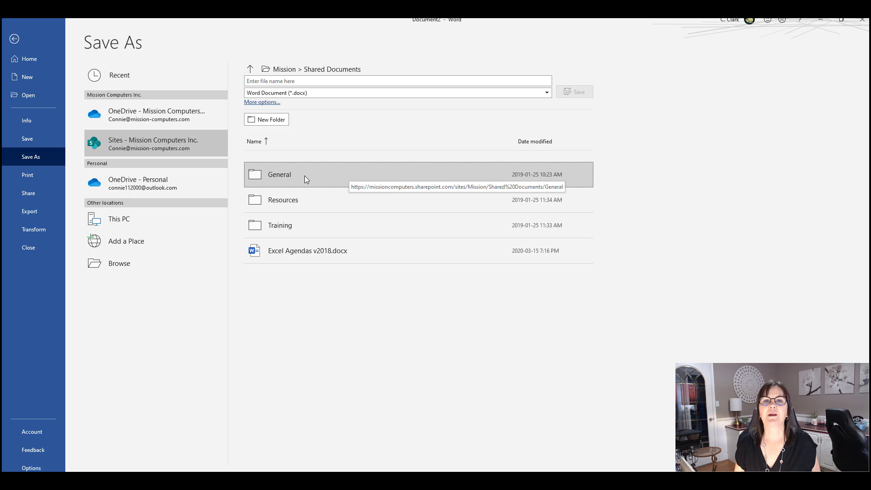
{"action": "mouse_move", "coordinate": [291, 230]}
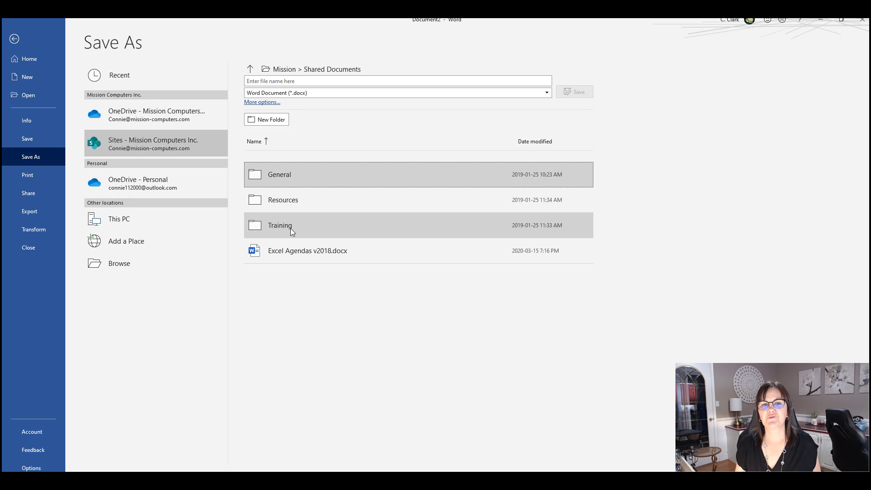
{"action": "mouse_move", "coordinate": [279, 225]}
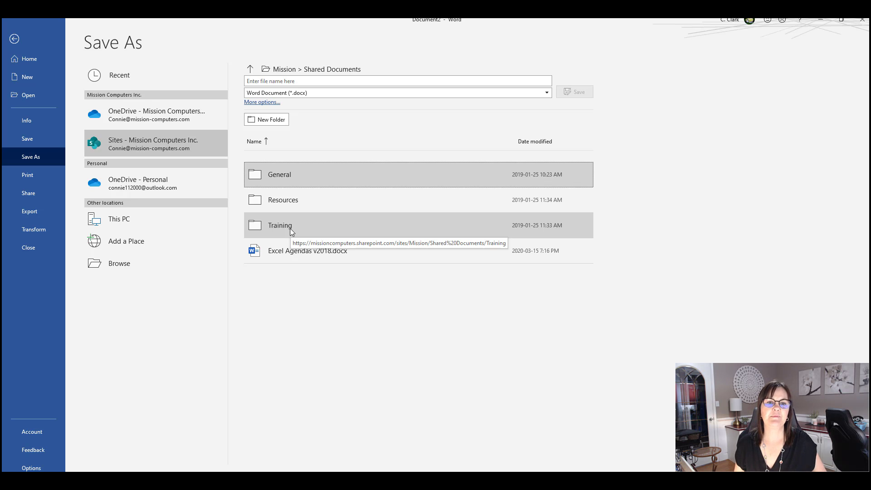
{"action": "mouse_move", "coordinate": [310, 225]}
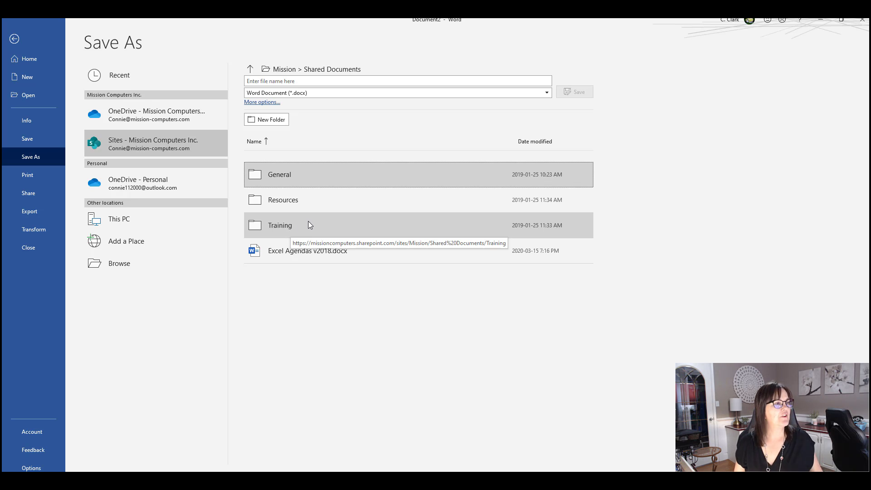
{"action": "mouse_move", "coordinate": [286, 226]}
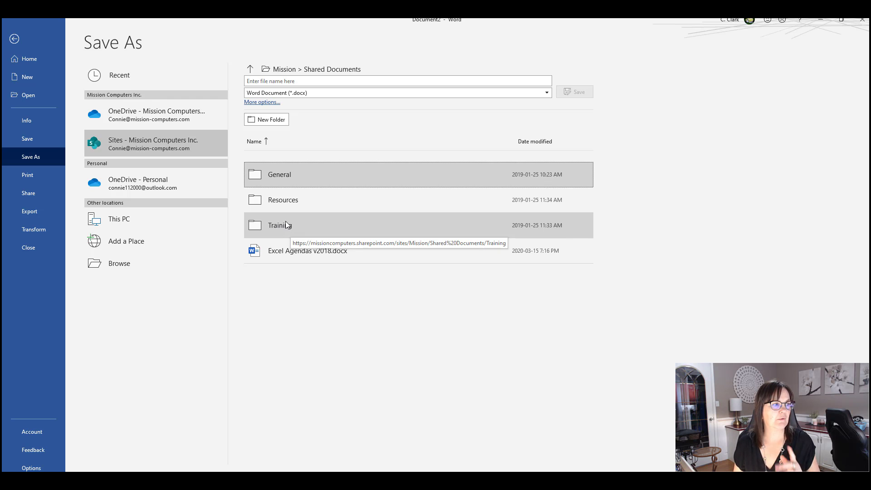
{"action": "double_click", "coordinate": [280, 225]}
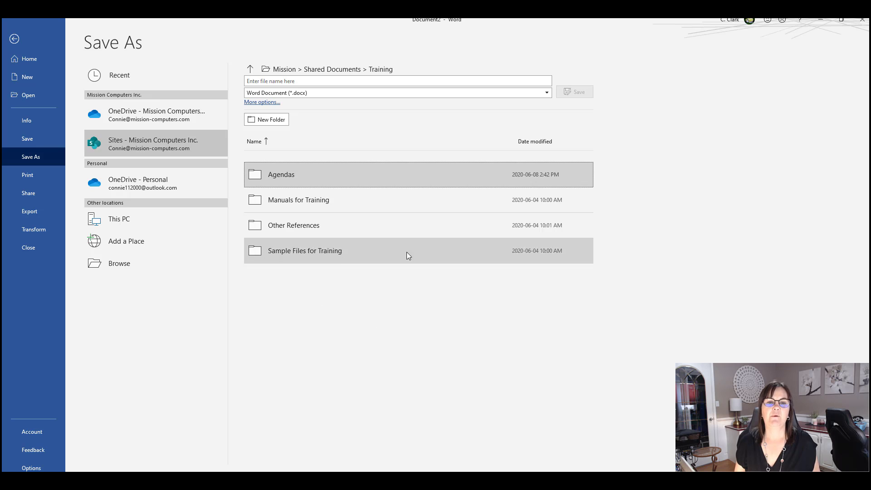
{"action": "mouse_move", "coordinate": [365, 318]}
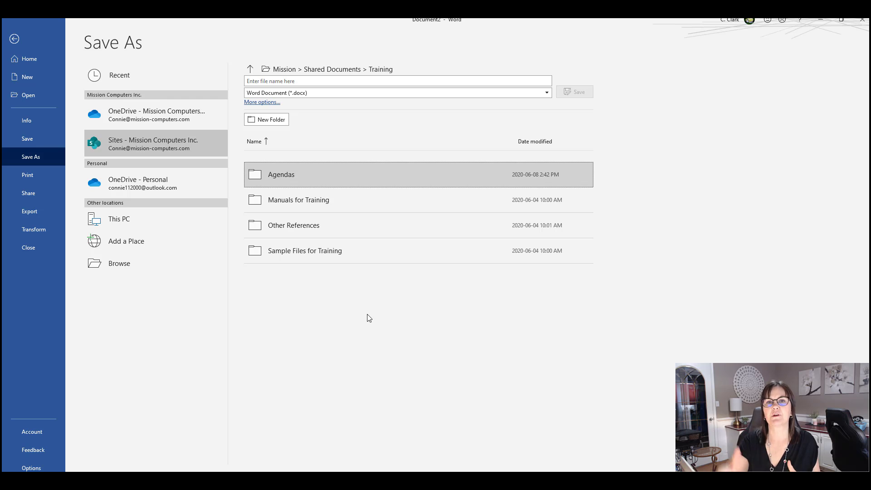
- Save the document as 'Test Save from Word' into the Training folder
{"action": "left_click", "coordinate": [398, 81]}
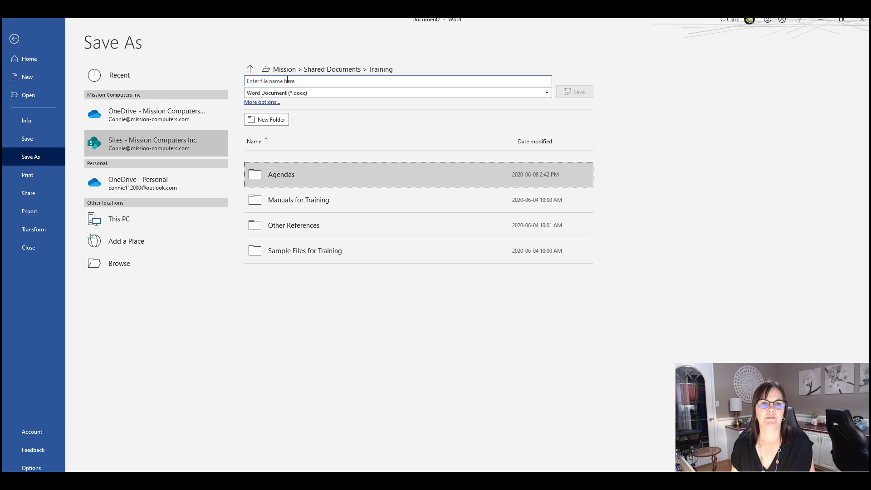
{"action": "type", "text": "Test"}
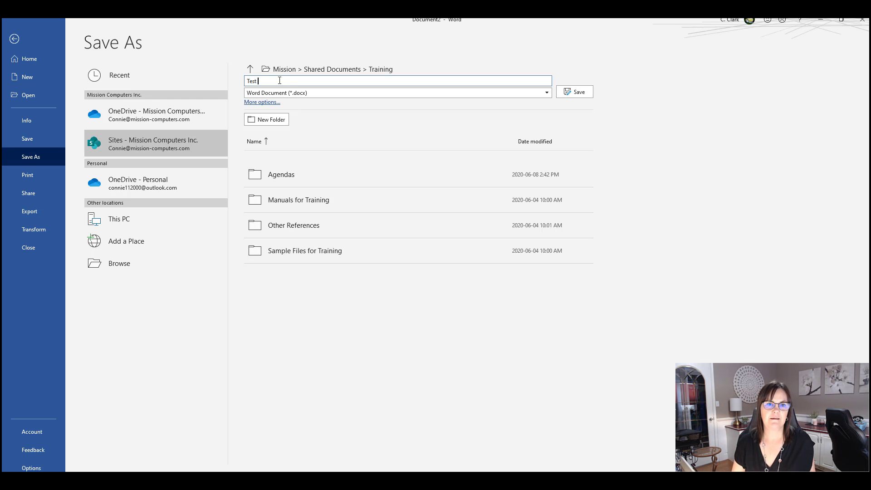
{"action": "type", "text": "Save f"}
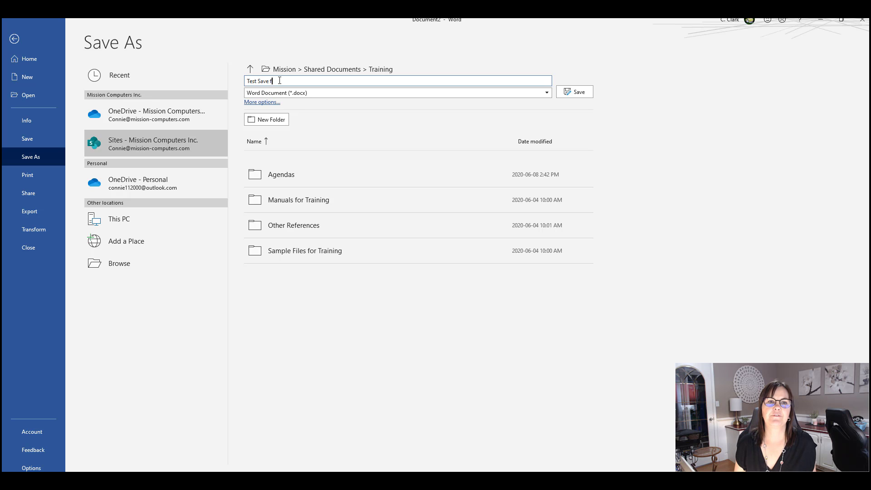
{"action": "type", "text": "rom Word"}
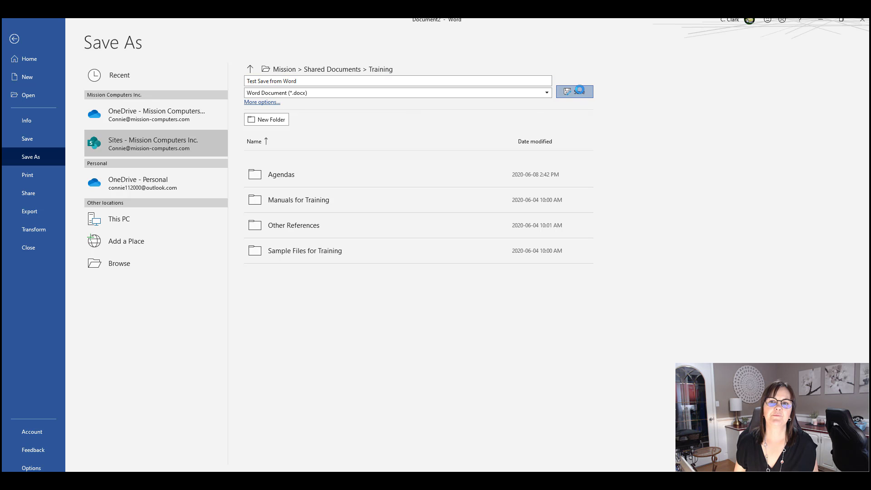
{"action": "left_click", "coordinate": [575, 91]}
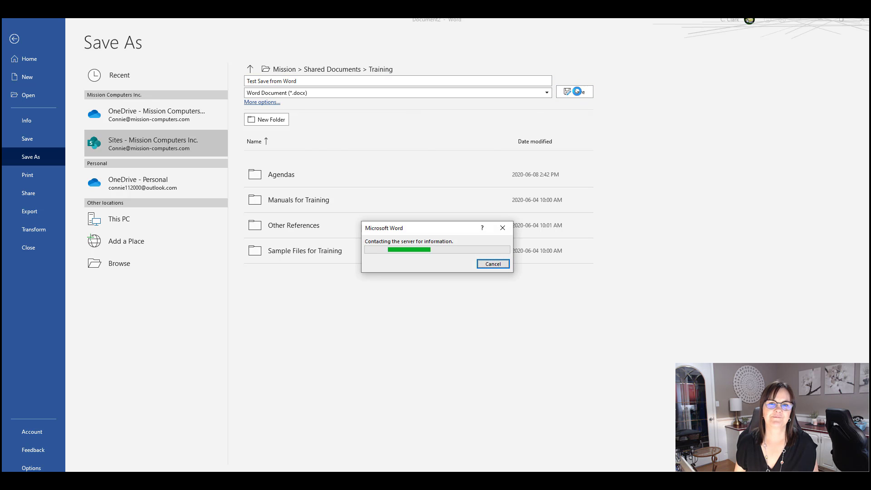
{"action": "left_click", "coordinate": [580, 90]}
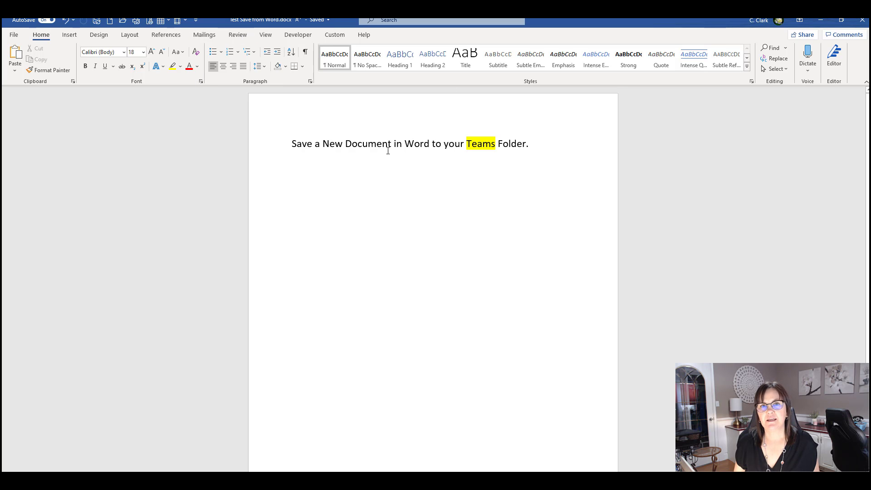
{"action": "mouse_move", "coordinate": [43, 26]}
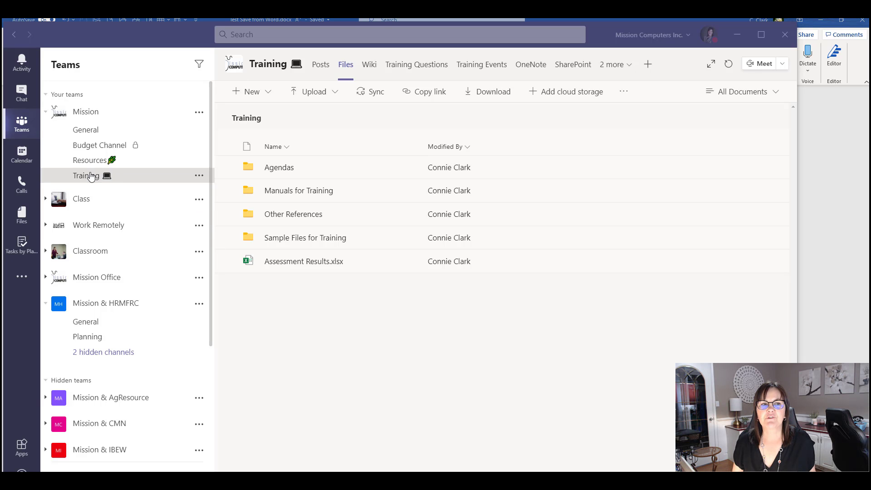
- Refresh the Training channel's Files in Teams until Test Save from Word.docx appears
{"action": "left_click", "coordinate": [320, 63]}
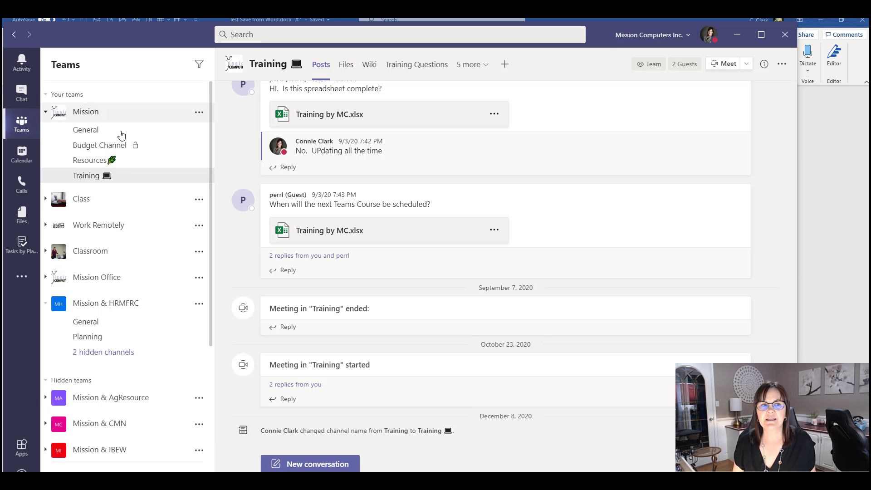
{"action": "left_click", "coordinate": [346, 64]}
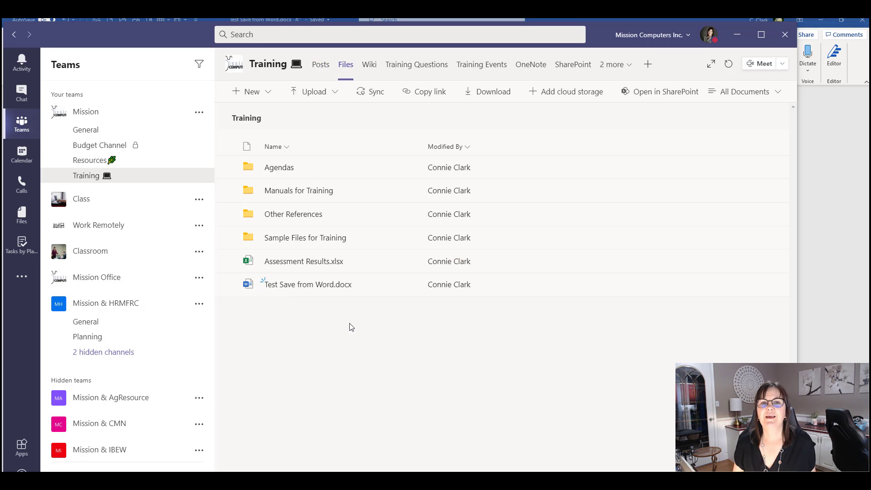
{"action": "mouse_move", "coordinate": [375, 302]}
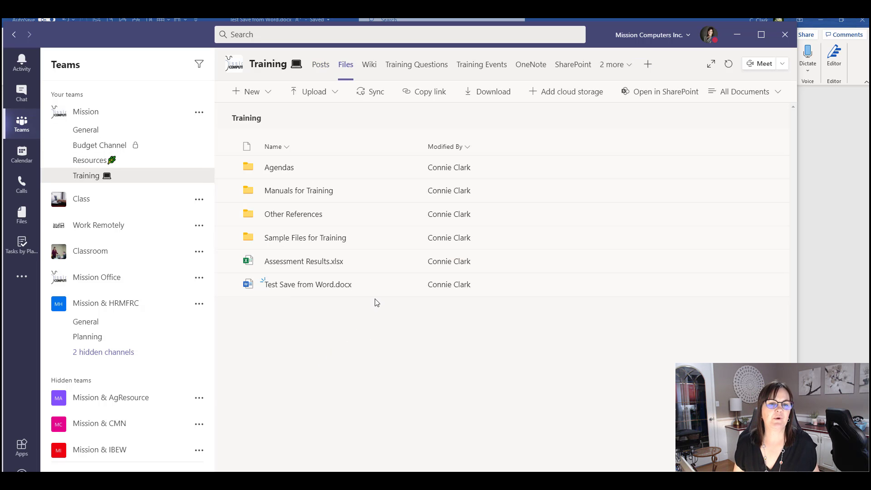
{"action": "mouse_move", "coordinate": [672, 137]}
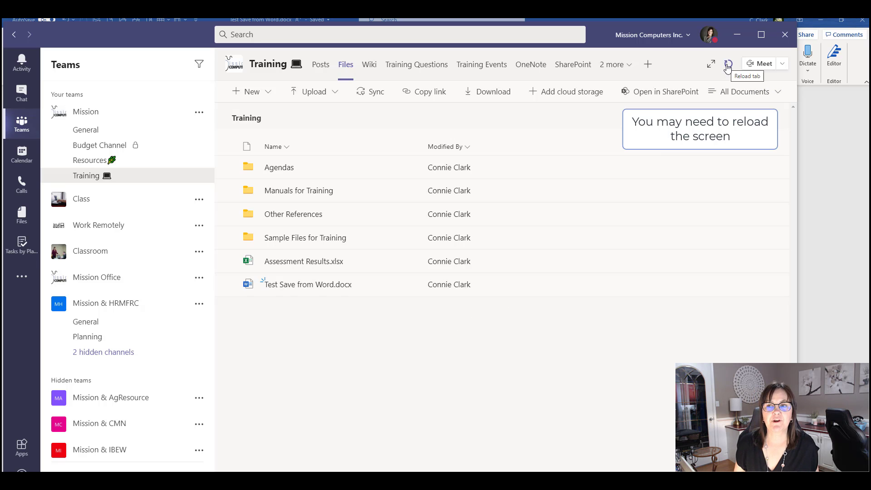
{"action": "left_click", "coordinate": [728, 64]}
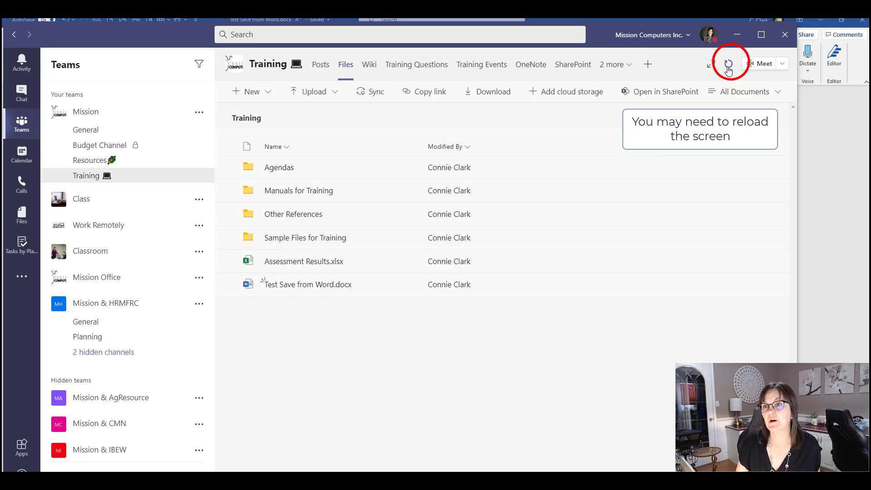
{"action": "left_click", "coordinate": [85, 130]}
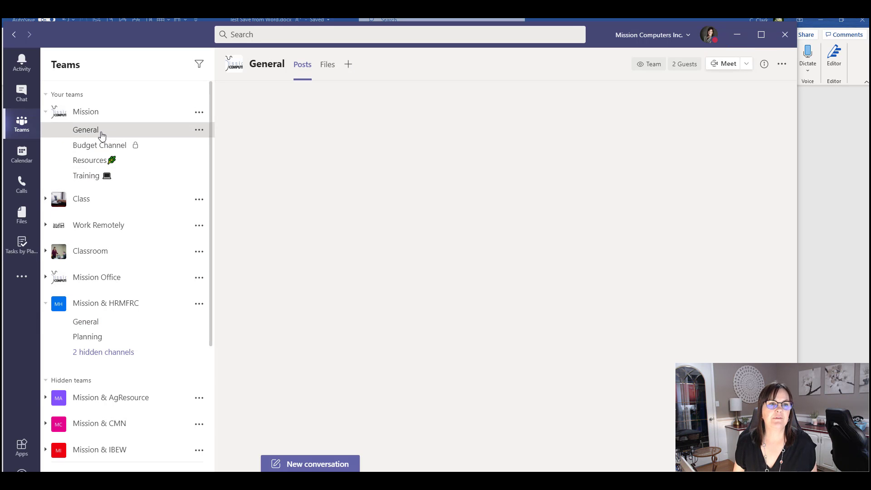
{"action": "left_click", "coordinate": [86, 129]}
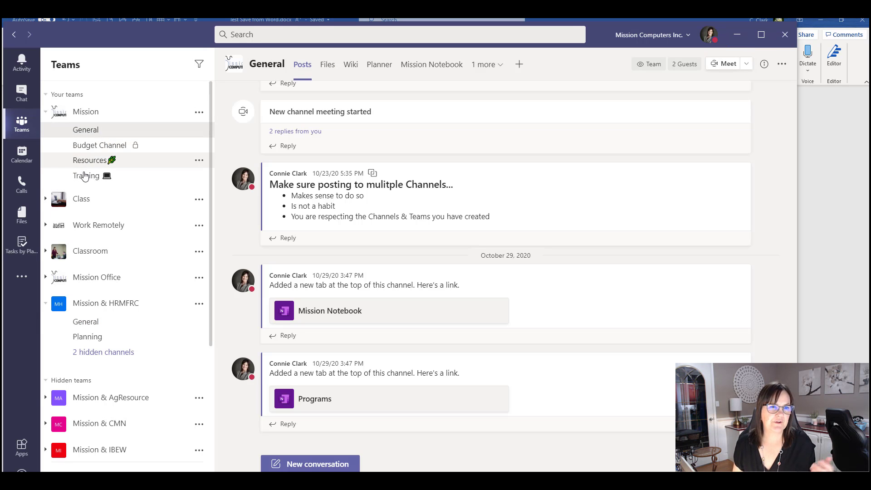
{"action": "left_click", "coordinate": [86, 176]}
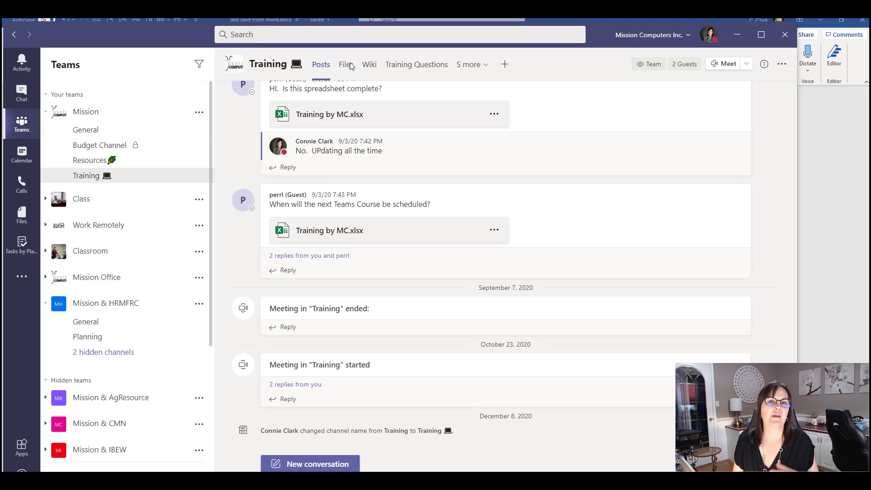
{"action": "left_click", "coordinate": [346, 64]}
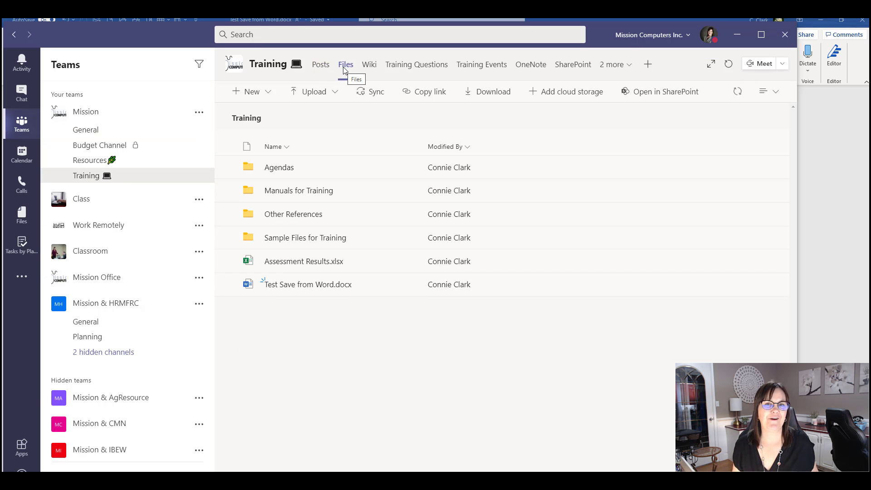
{"action": "mouse_move", "coordinate": [380, 286]}
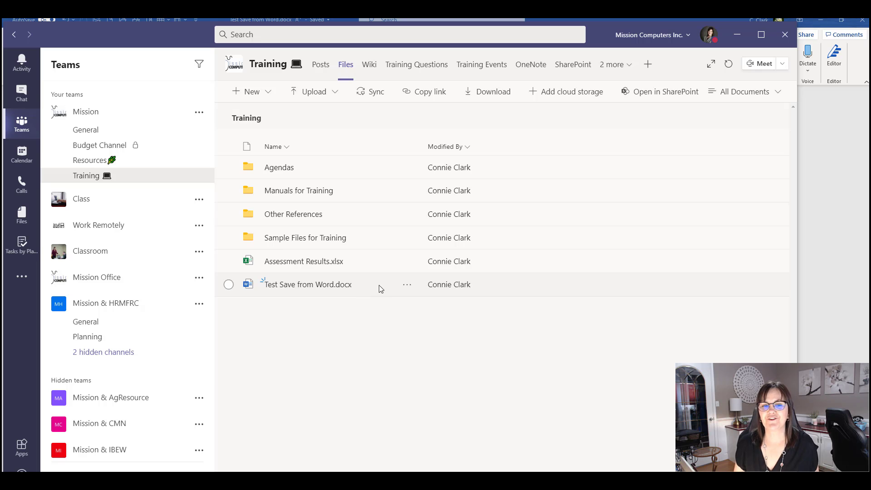
{"action": "mouse_move", "coordinate": [307, 284]}
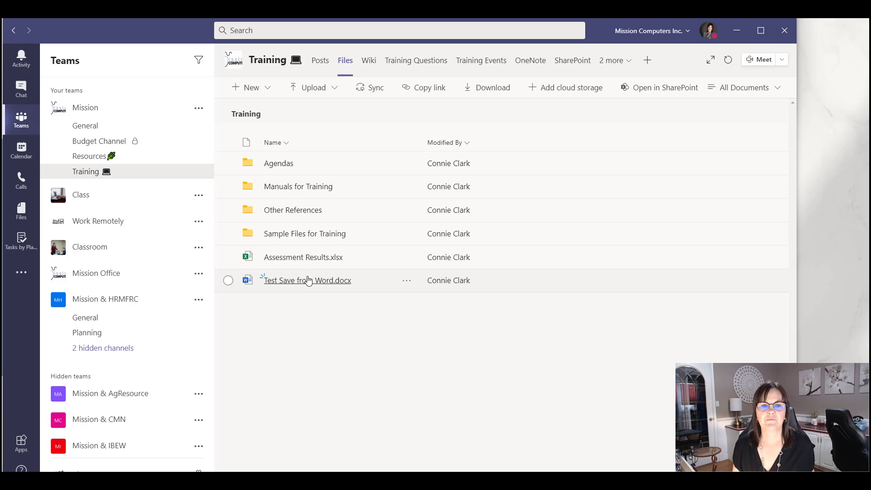
- Open Test Save from Word.docx inside Teams and return to its text from the file options
{"action": "left_click", "coordinate": [306, 281]}
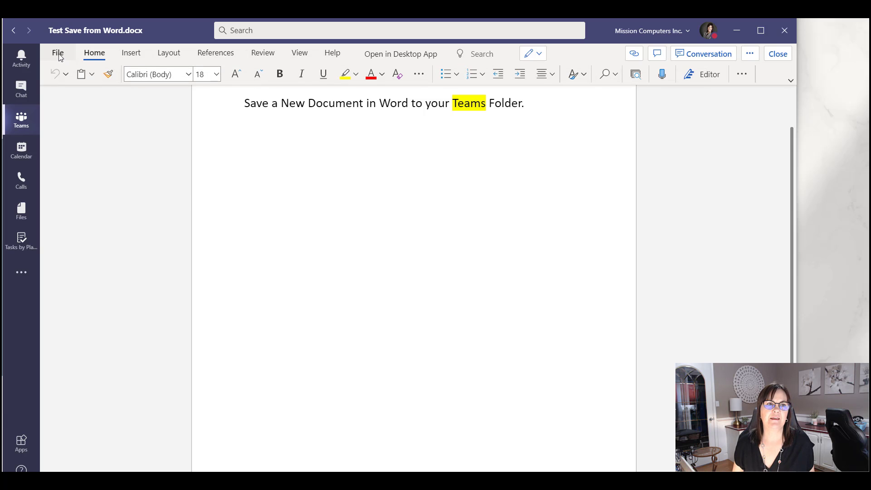
{"action": "left_click", "coordinate": [58, 52]}
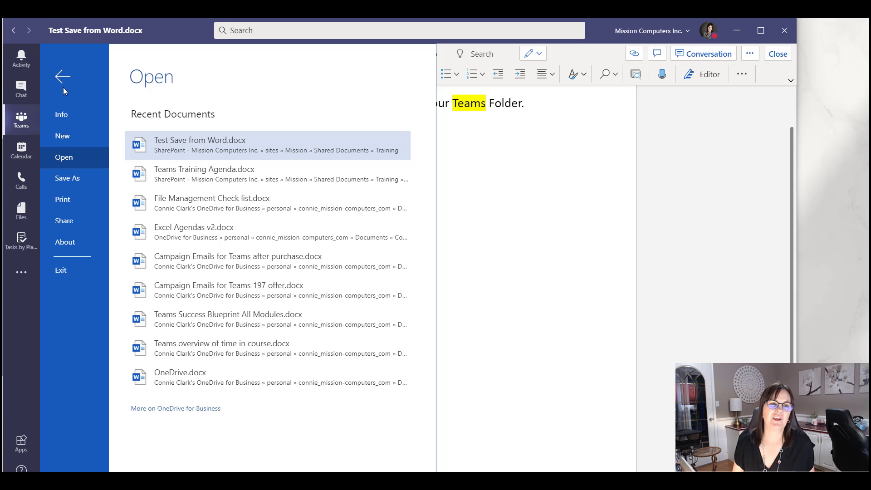
{"action": "left_click", "coordinate": [62, 76]}
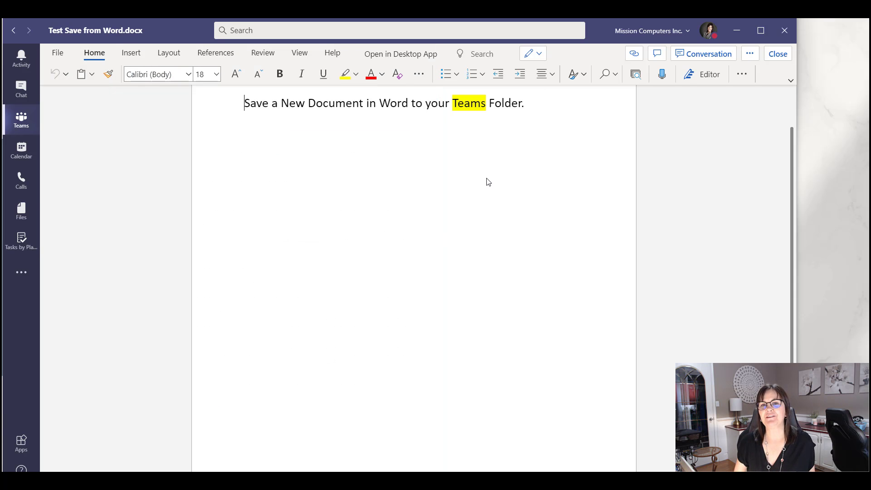
{"action": "mouse_move", "coordinate": [459, 163]}
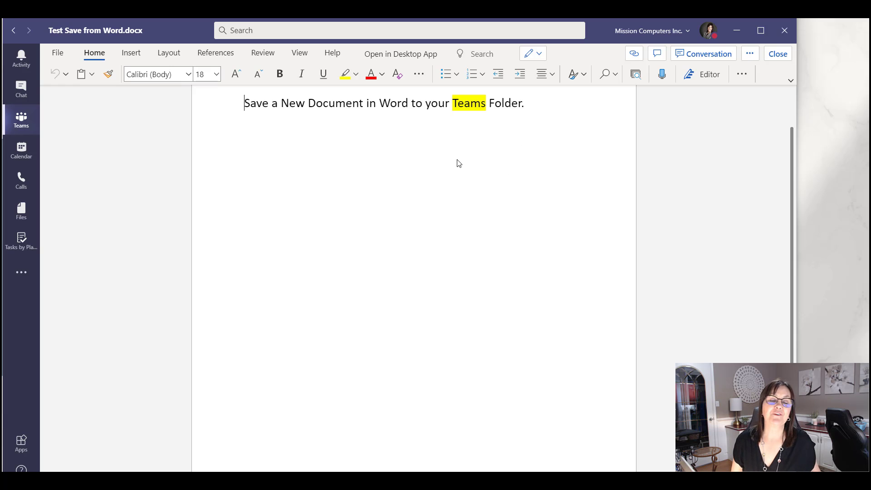
{"action": "mouse_move", "coordinate": [382, 210]}
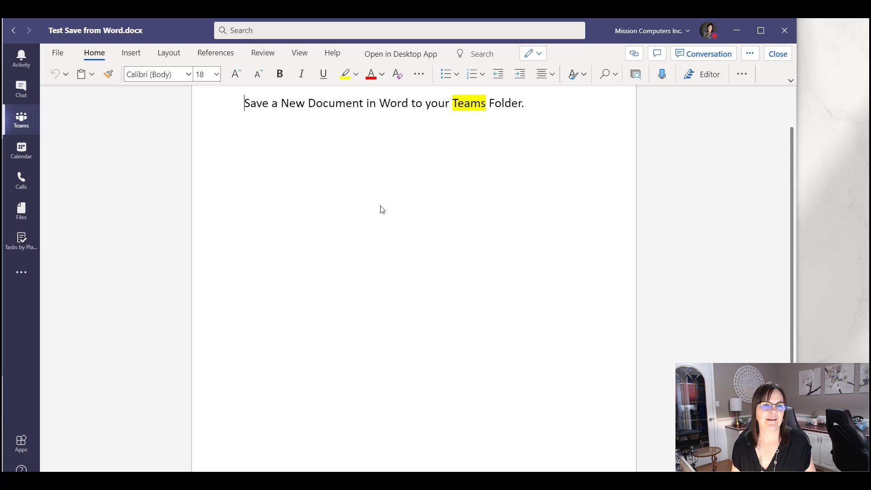
{"action": "mouse_move", "coordinate": [288, 164]}
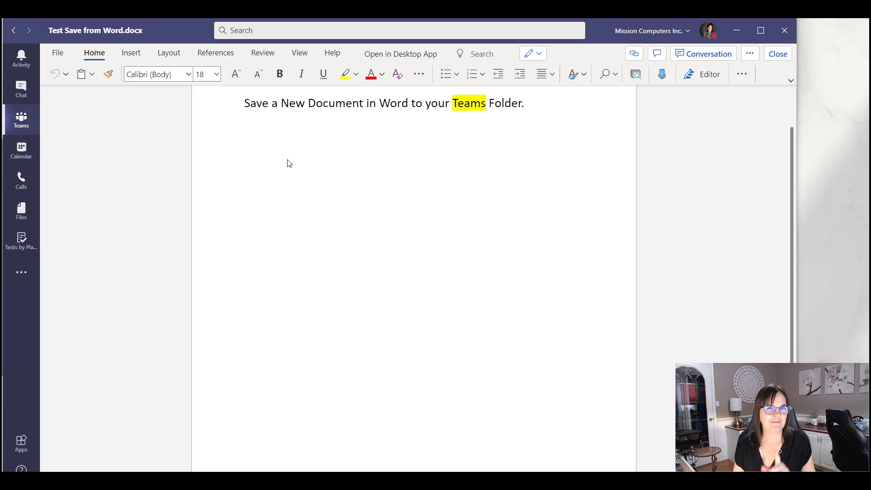
{"action": "mouse_move", "coordinate": [274, 127]}
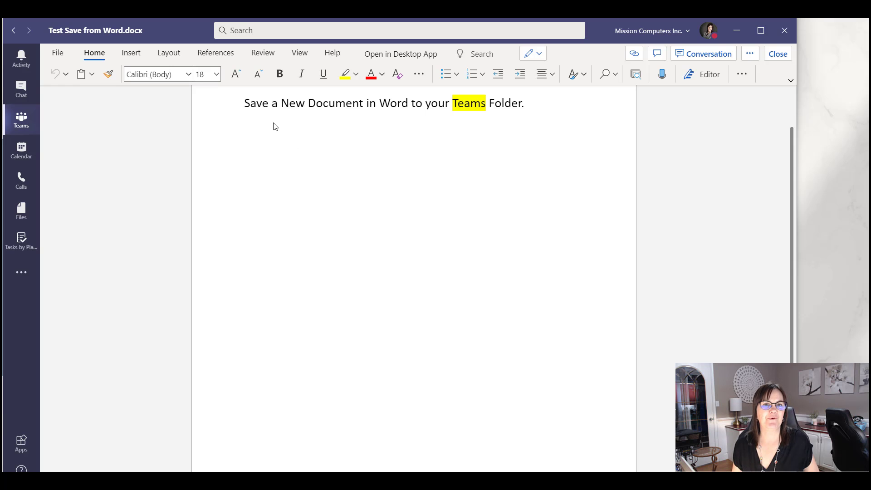
{"action": "mouse_move", "coordinate": [767, 61]}
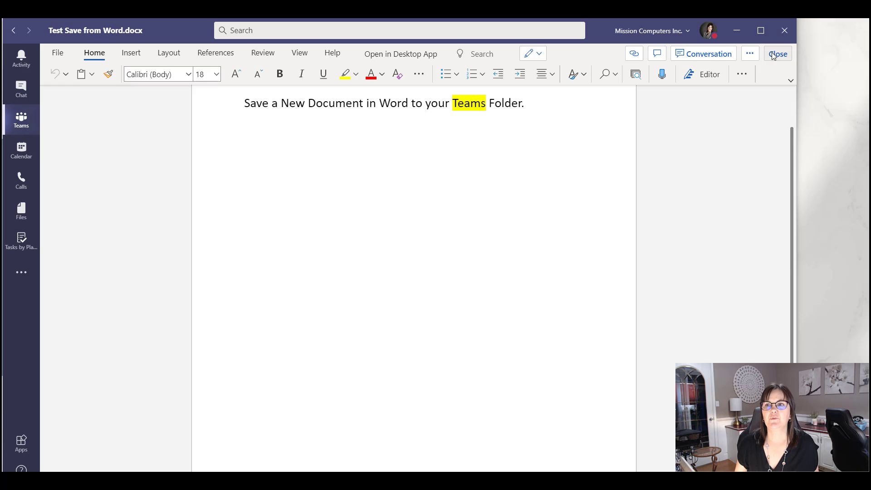
- Close the document in Teams, leaving File Management Check list.docx in desktop Word
{"action": "left_click", "coordinate": [779, 54]}
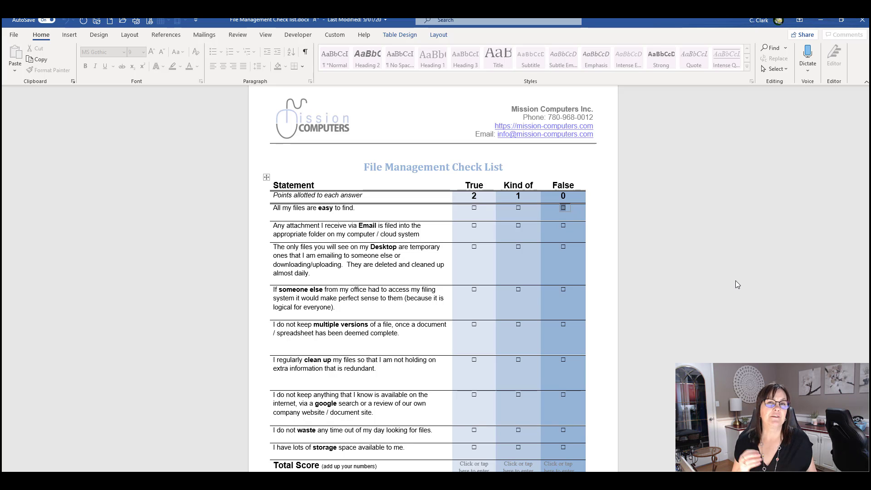
{"action": "mouse_move", "coordinate": [505, 247]}
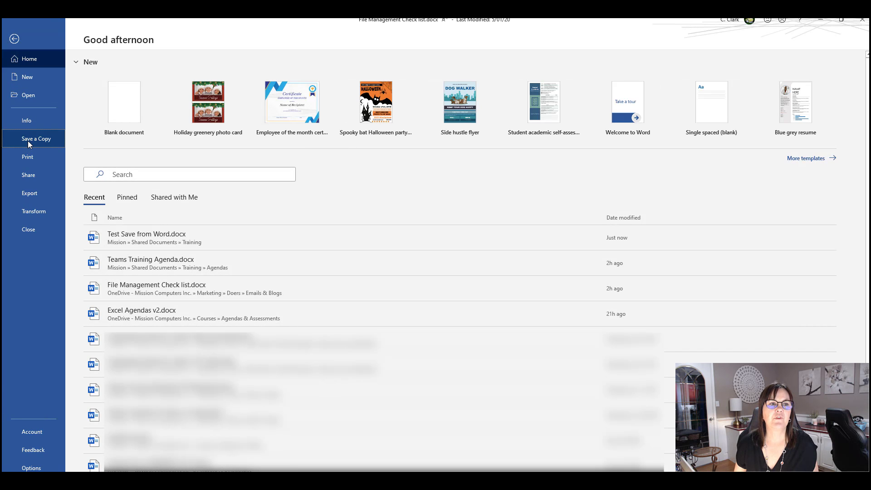
- Save a copy of File Management Check list into Mission > Shared Documents > Training
{"action": "left_click", "coordinate": [36, 139]}
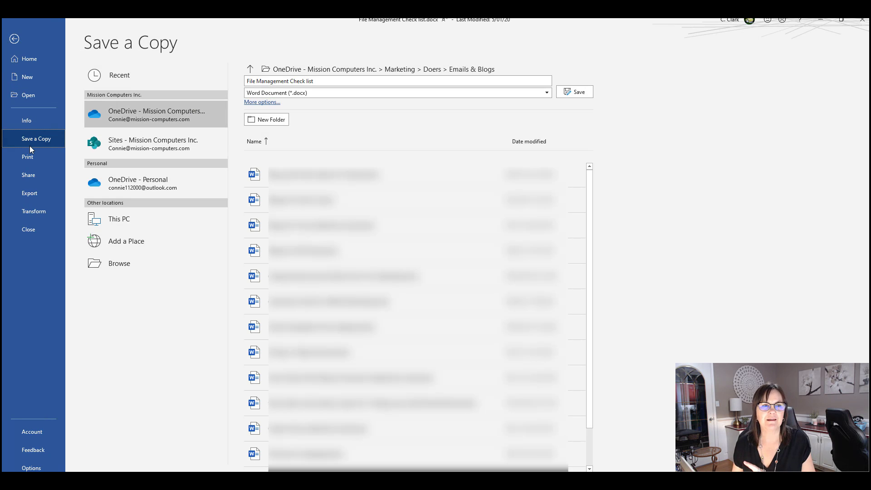
{"action": "mouse_move", "coordinate": [45, 144]}
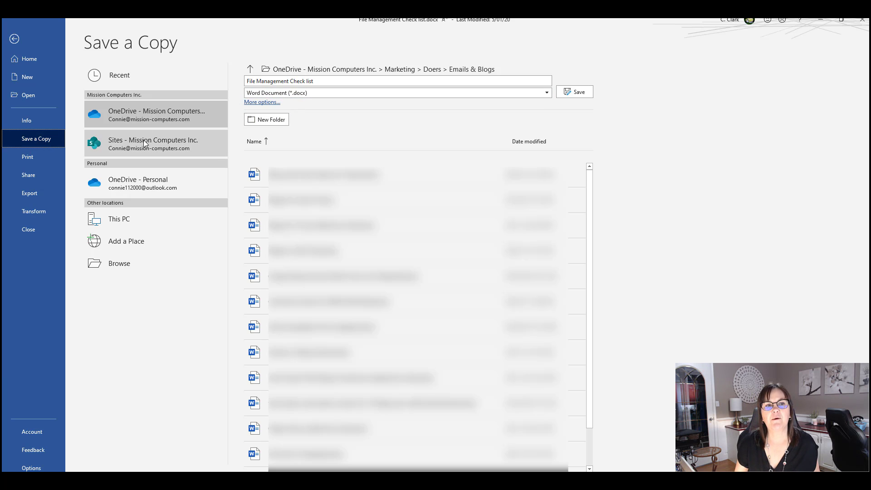
{"action": "left_click", "coordinate": [155, 144]}
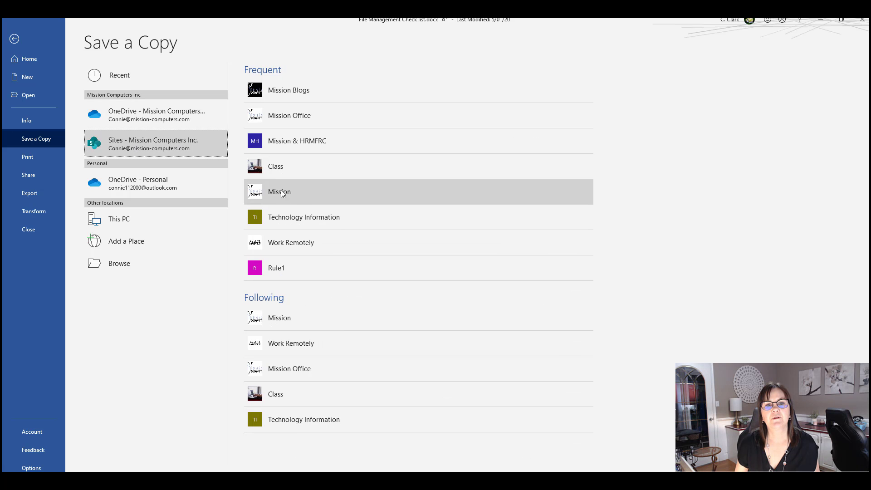
{"action": "left_click", "coordinate": [280, 192]}
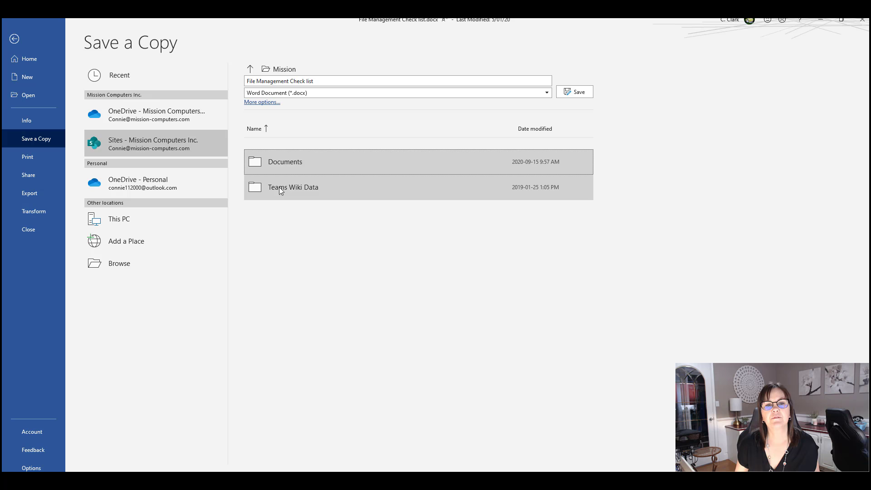
{"action": "double_click", "coordinate": [284, 161]}
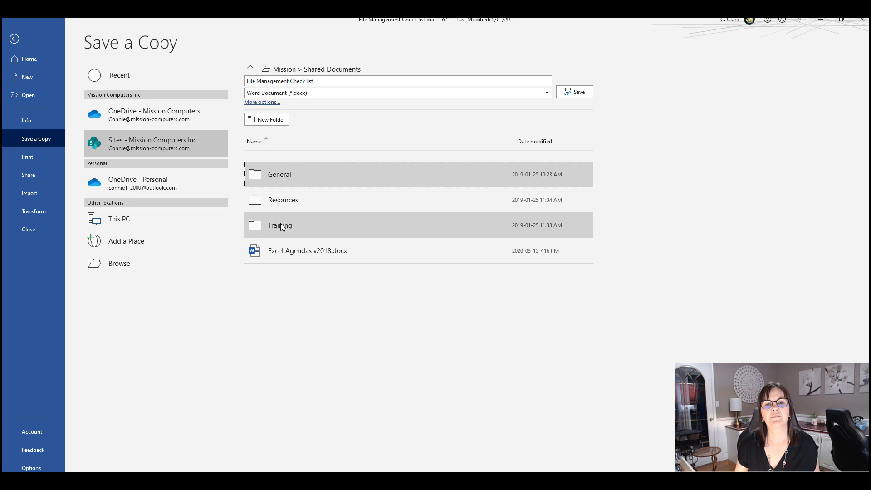
{"action": "double_click", "coordinate": [279, 225]}
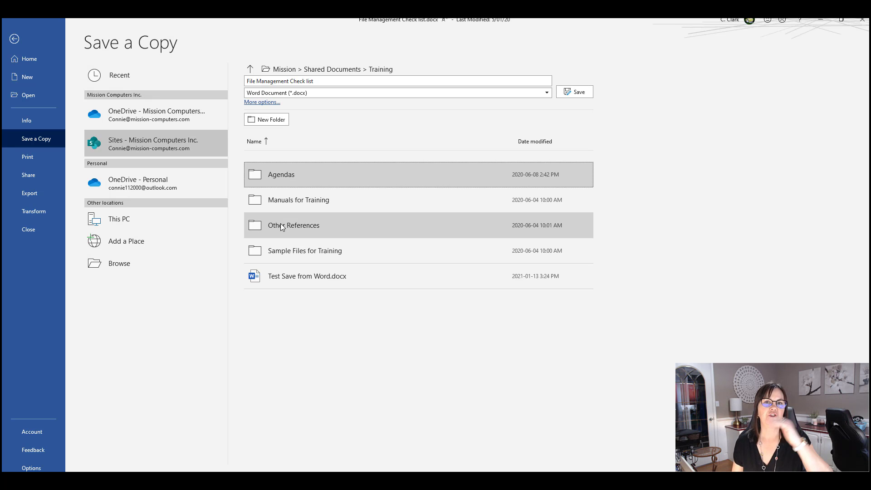
{"action": "mouse_move", "coordinate": [331, 263]}
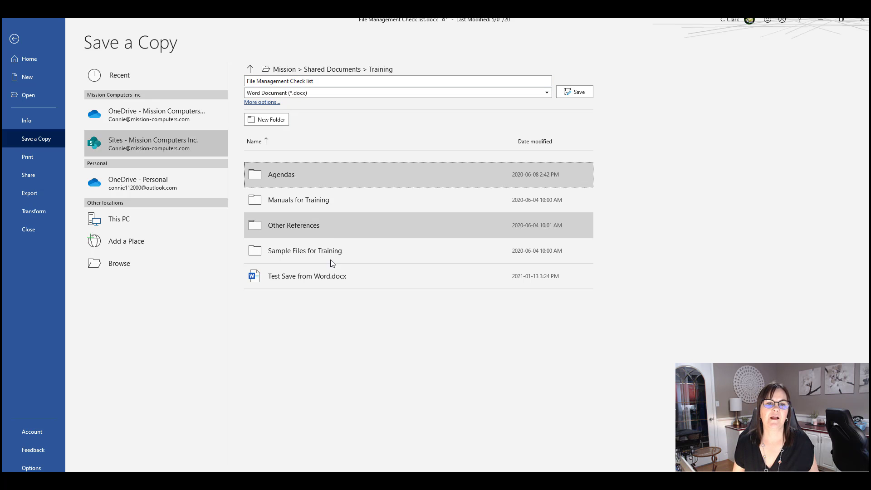
{"action": "left_click", "coordinate": [307, 276]}
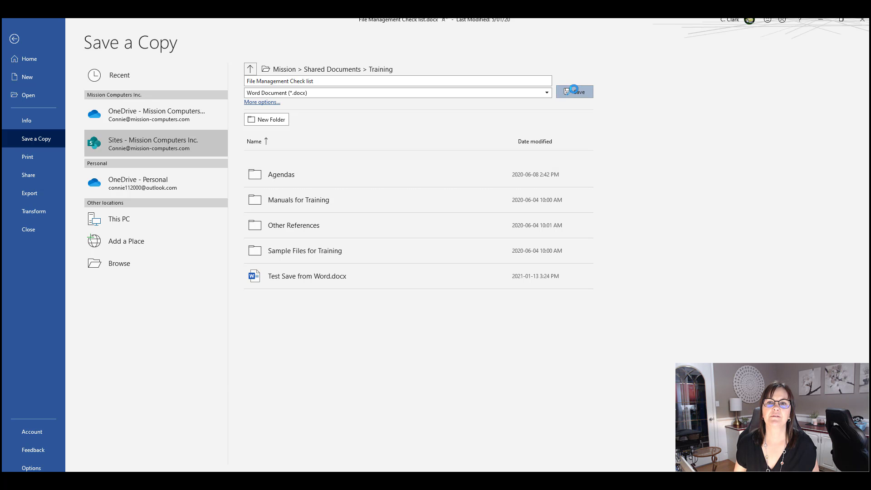
{"action": "left_click", "coordinate": [574, 91]}
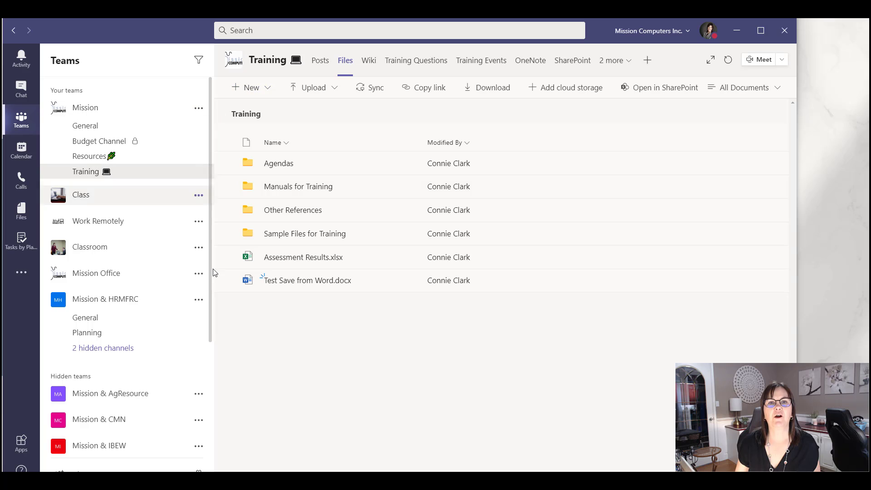
{"action": "mouse_move", "coordinate": [683, 30]}
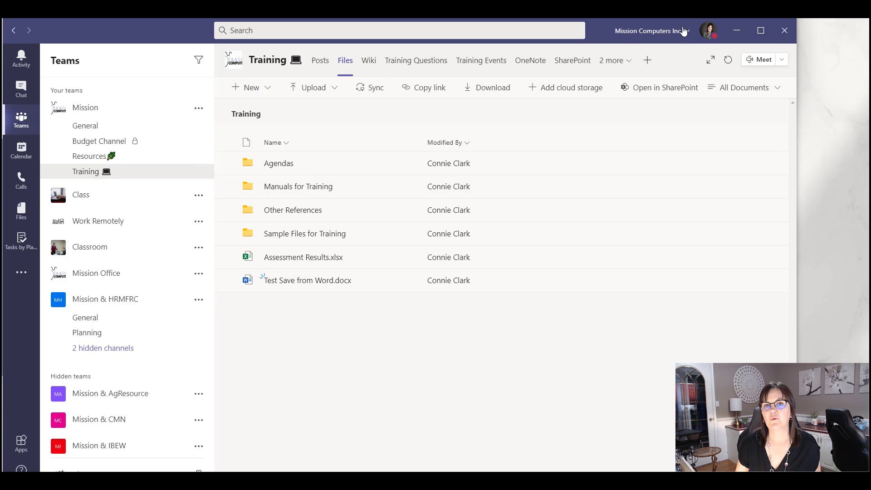
{"action": "mouse_move", "coordinate": [729, 60]}
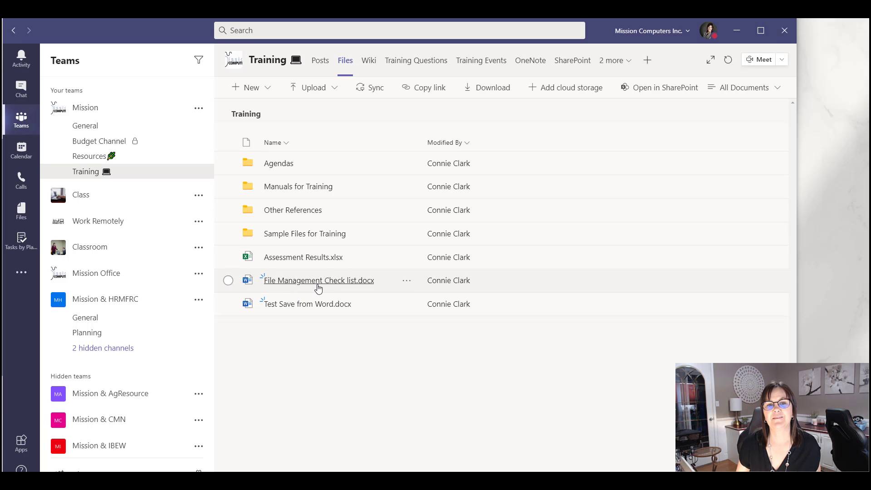
- Preview File Management Check list.docx from the Training channel files, then close it
{"action": "left_click", "coordinate": [318, 280]}
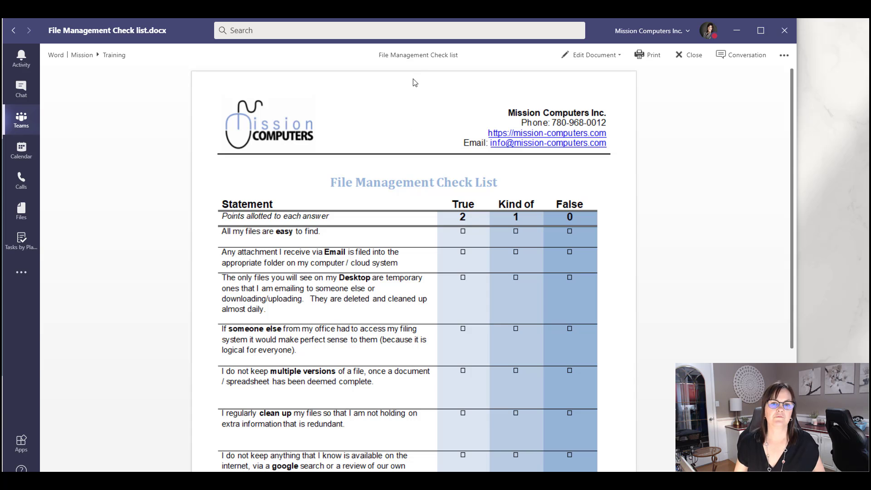
{"action": "mouse_move", "coordinate": [695, 72]}
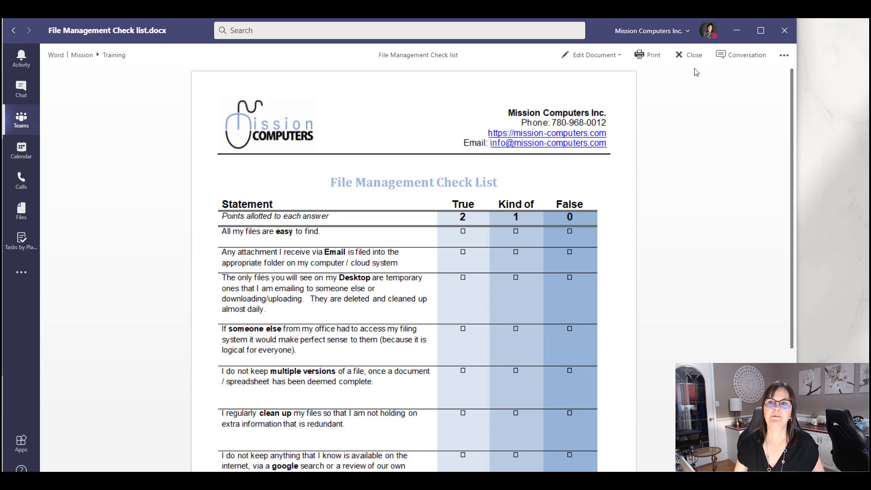
{"action": "left_click", "coordinate": [693, 55]}
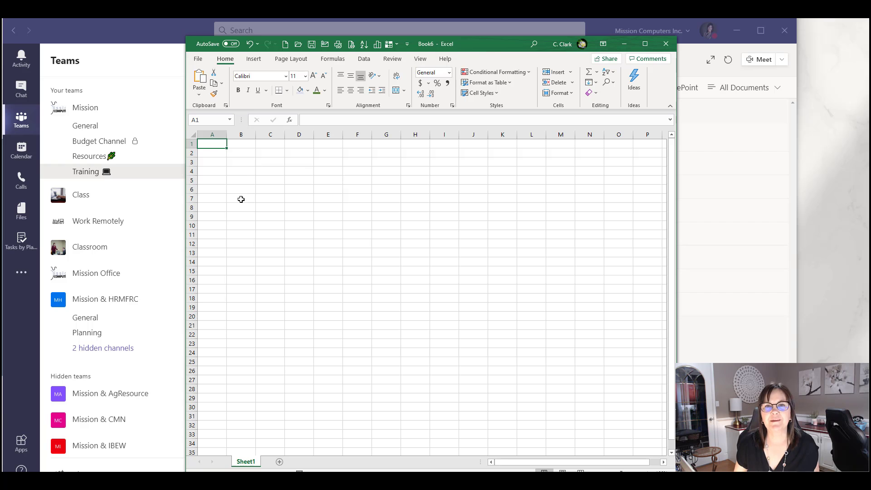
- Enter 'test' in A1 and point Excel's Save As to Mission > Shared Documents > Training
{"action": "type", "text": "test"}
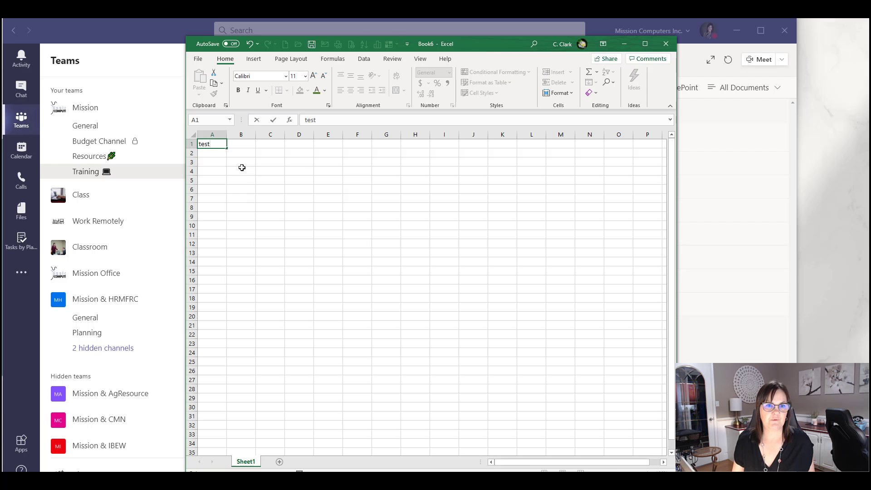
{"action": "left_click", "coordinate": [197, 58]}
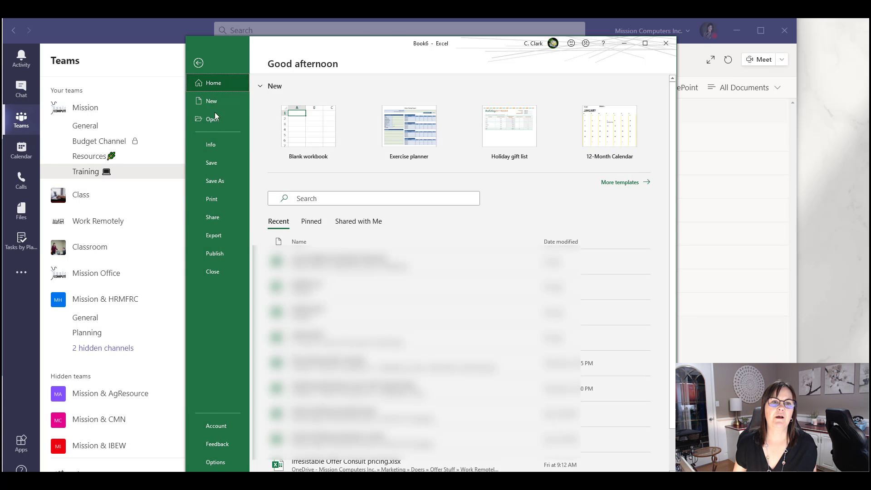
{"action": "left_click", "coordinate": [216, 181]}
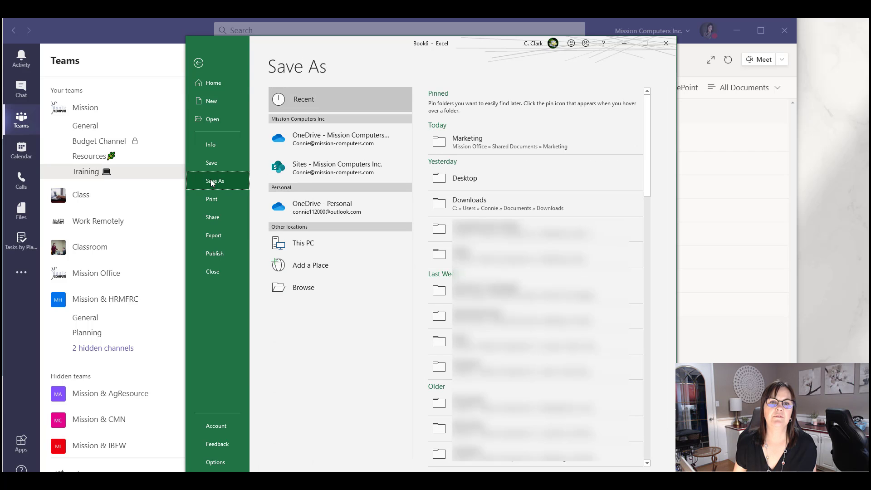
{"action": "left_click", "coordinate": [338, 167]}
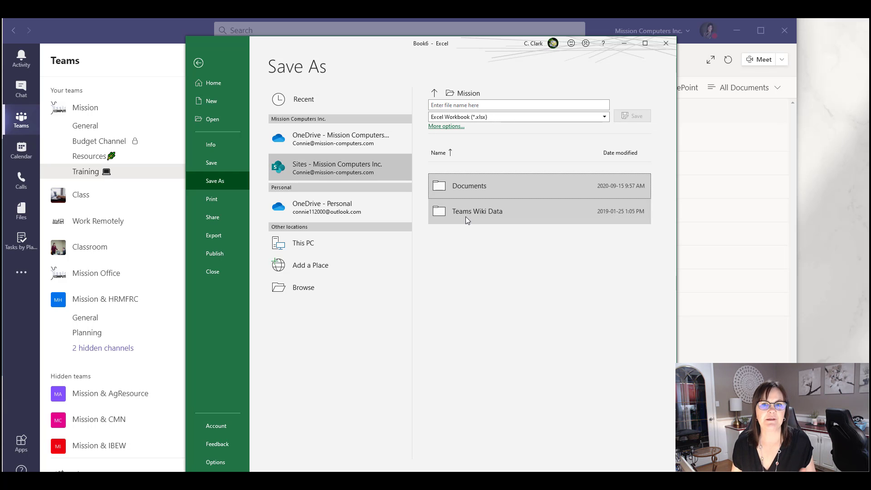
{"action": "mouse_move", "coordinate": [468, 185]}
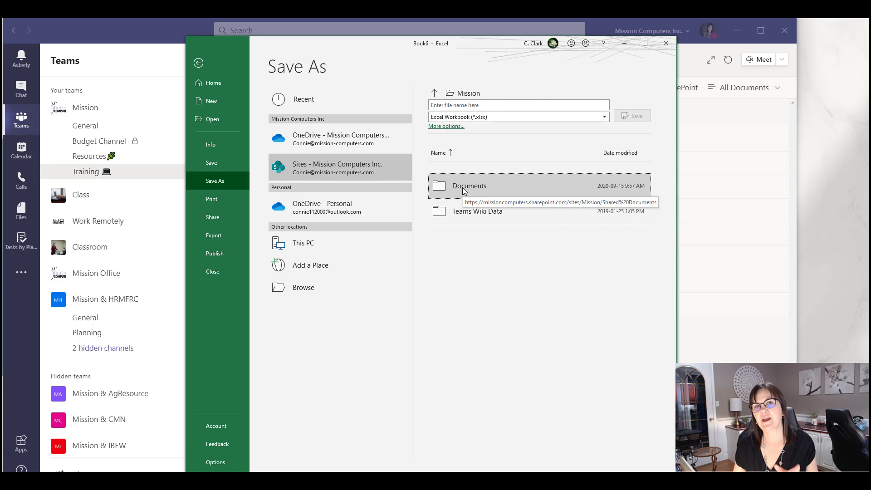
{"action": "double_click", "coordinate": [469, 186]}
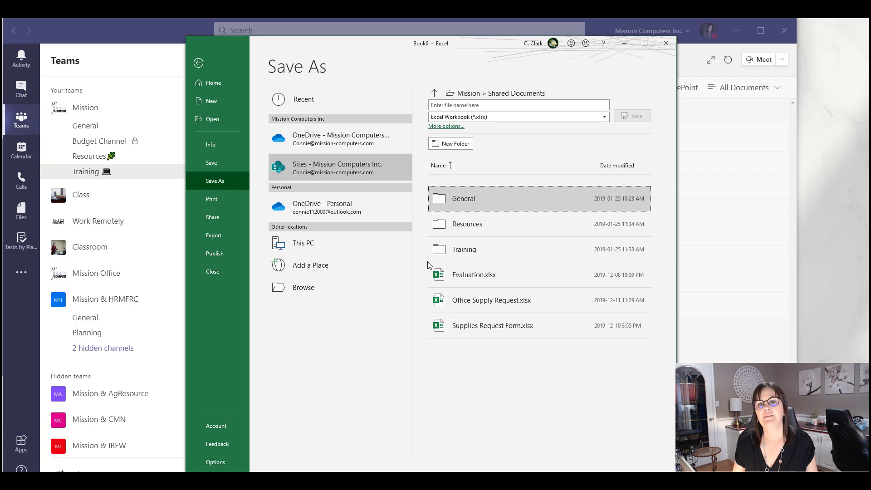
{"action": "double_click", "coordinate": [464, 249]}
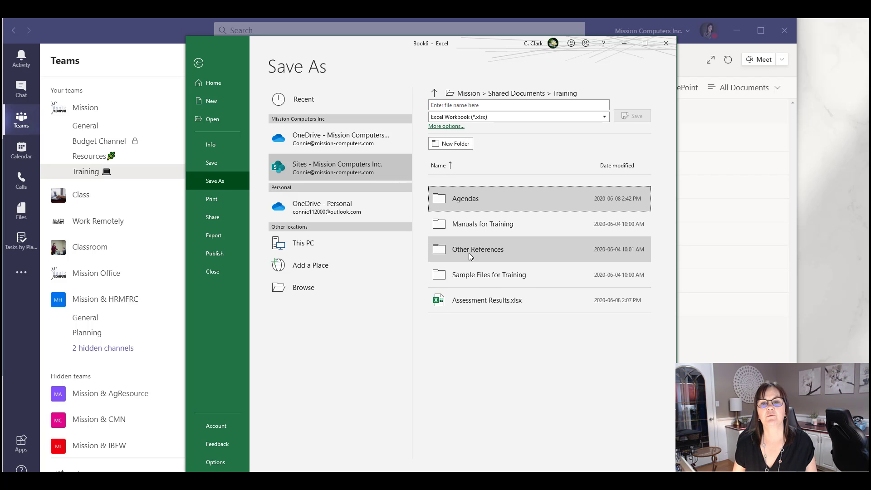
{"action": "mouse_move", "coordinate": [472, 210]}
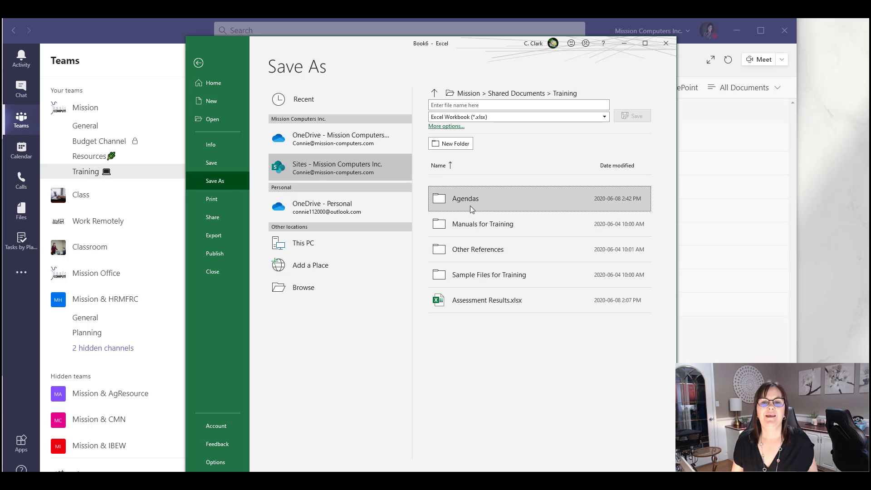
{"action": "mouse_move", "coordinate": [478, 266]}
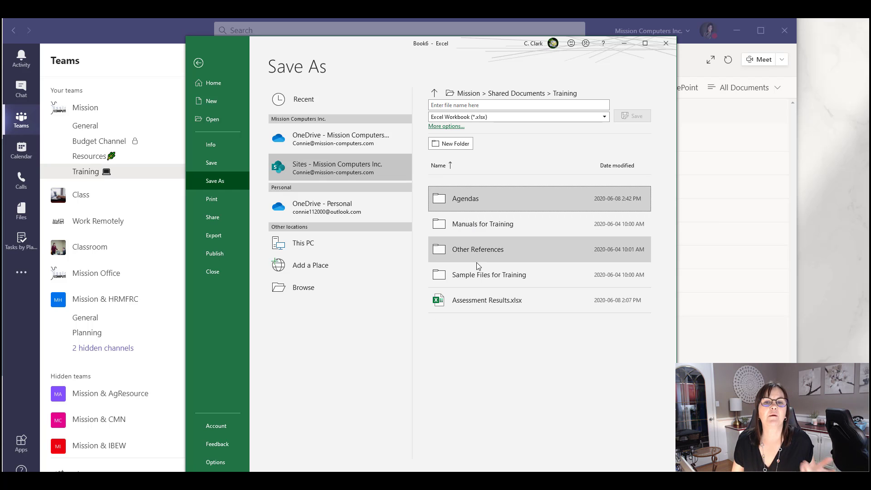
{"action": "mouse_move", "coordinate": [489, 274]}
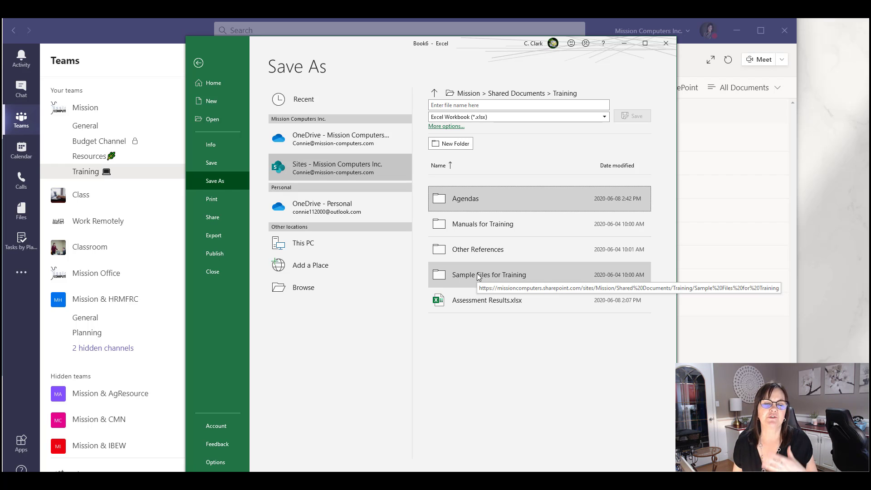
{"action": "mouse_move", "coordinate": [337, 162]}
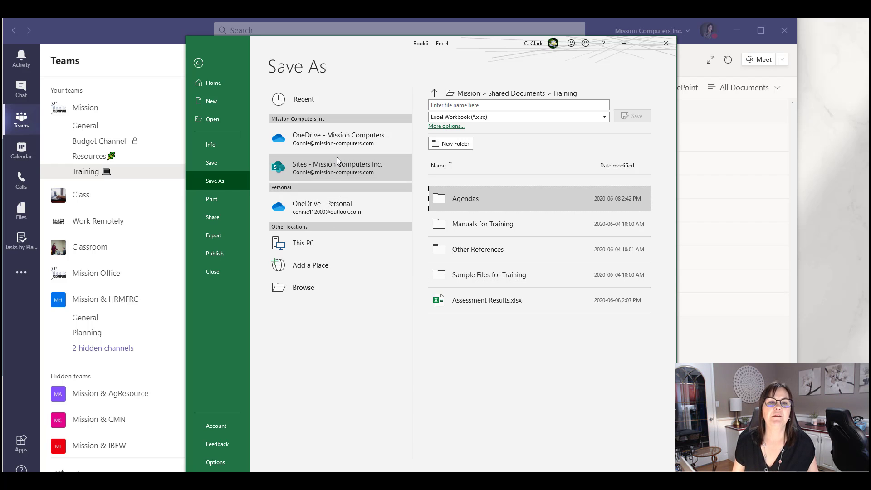